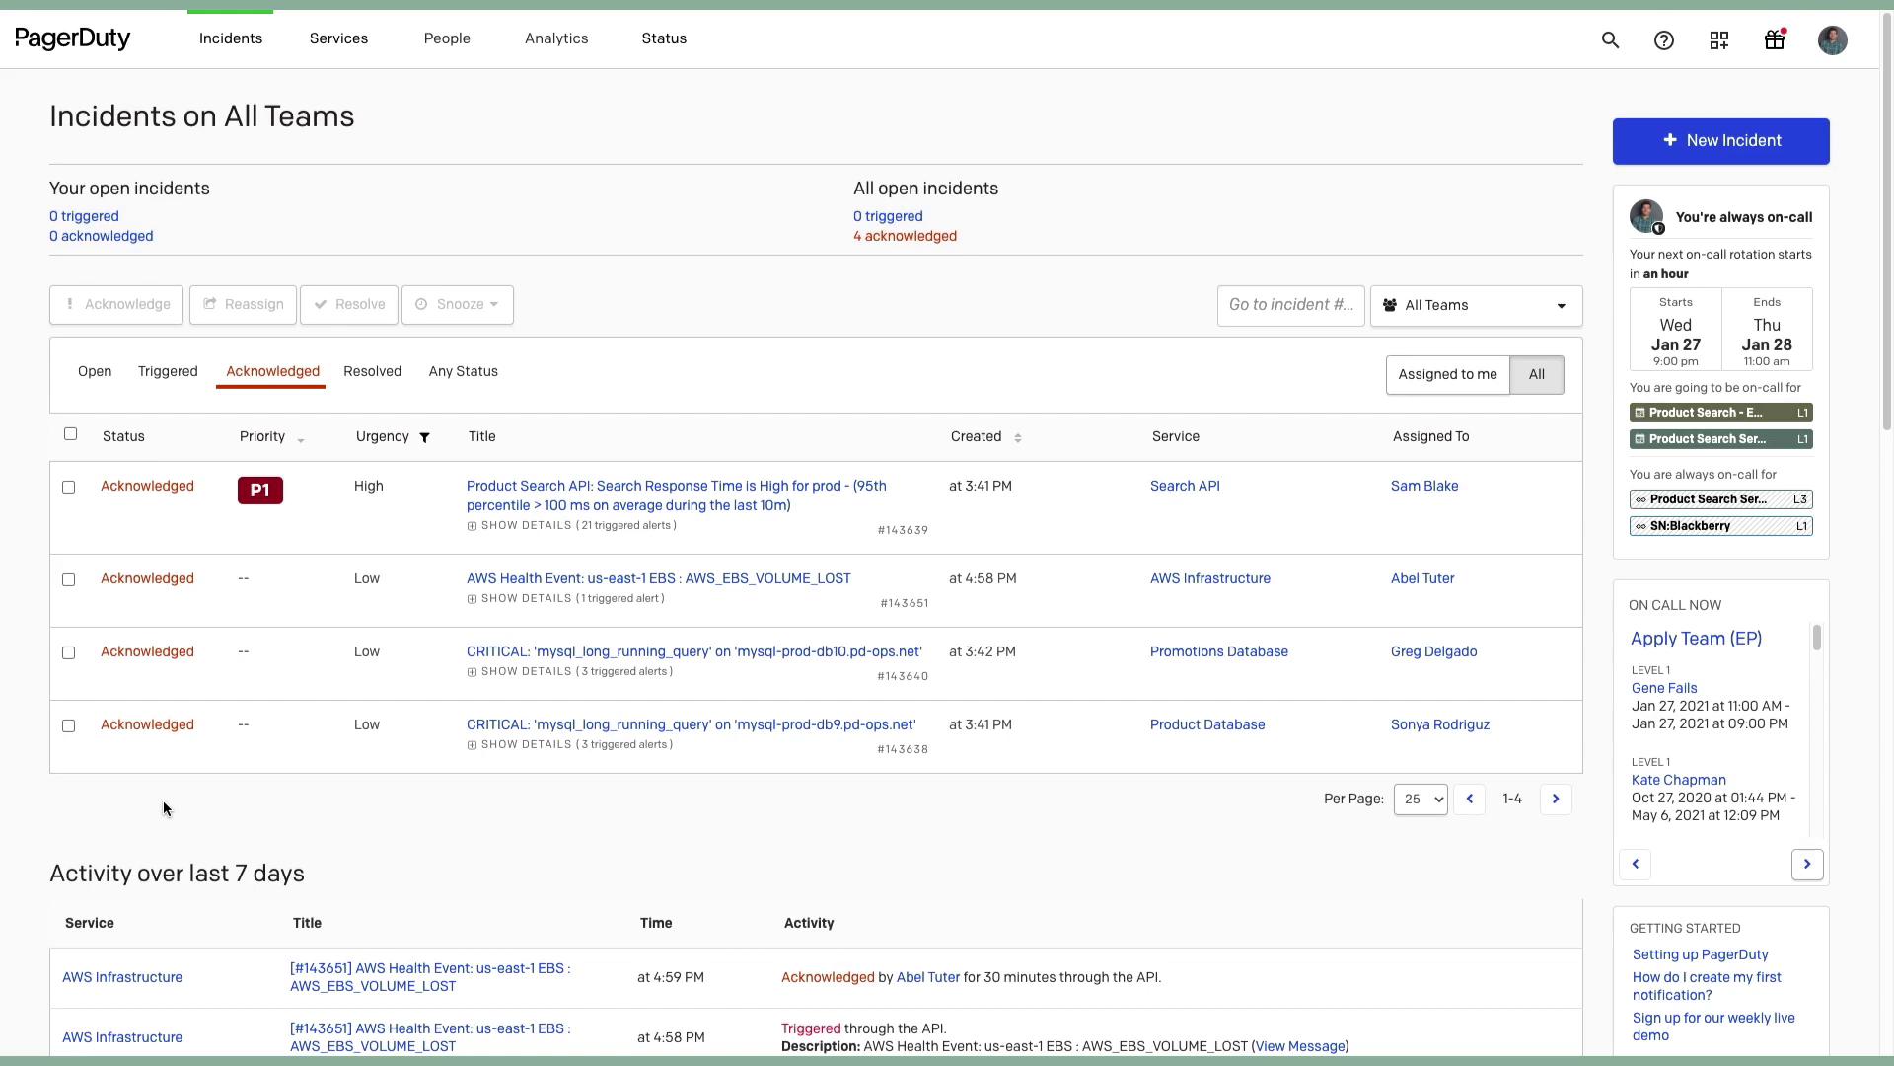
mouse_move(339, 36)
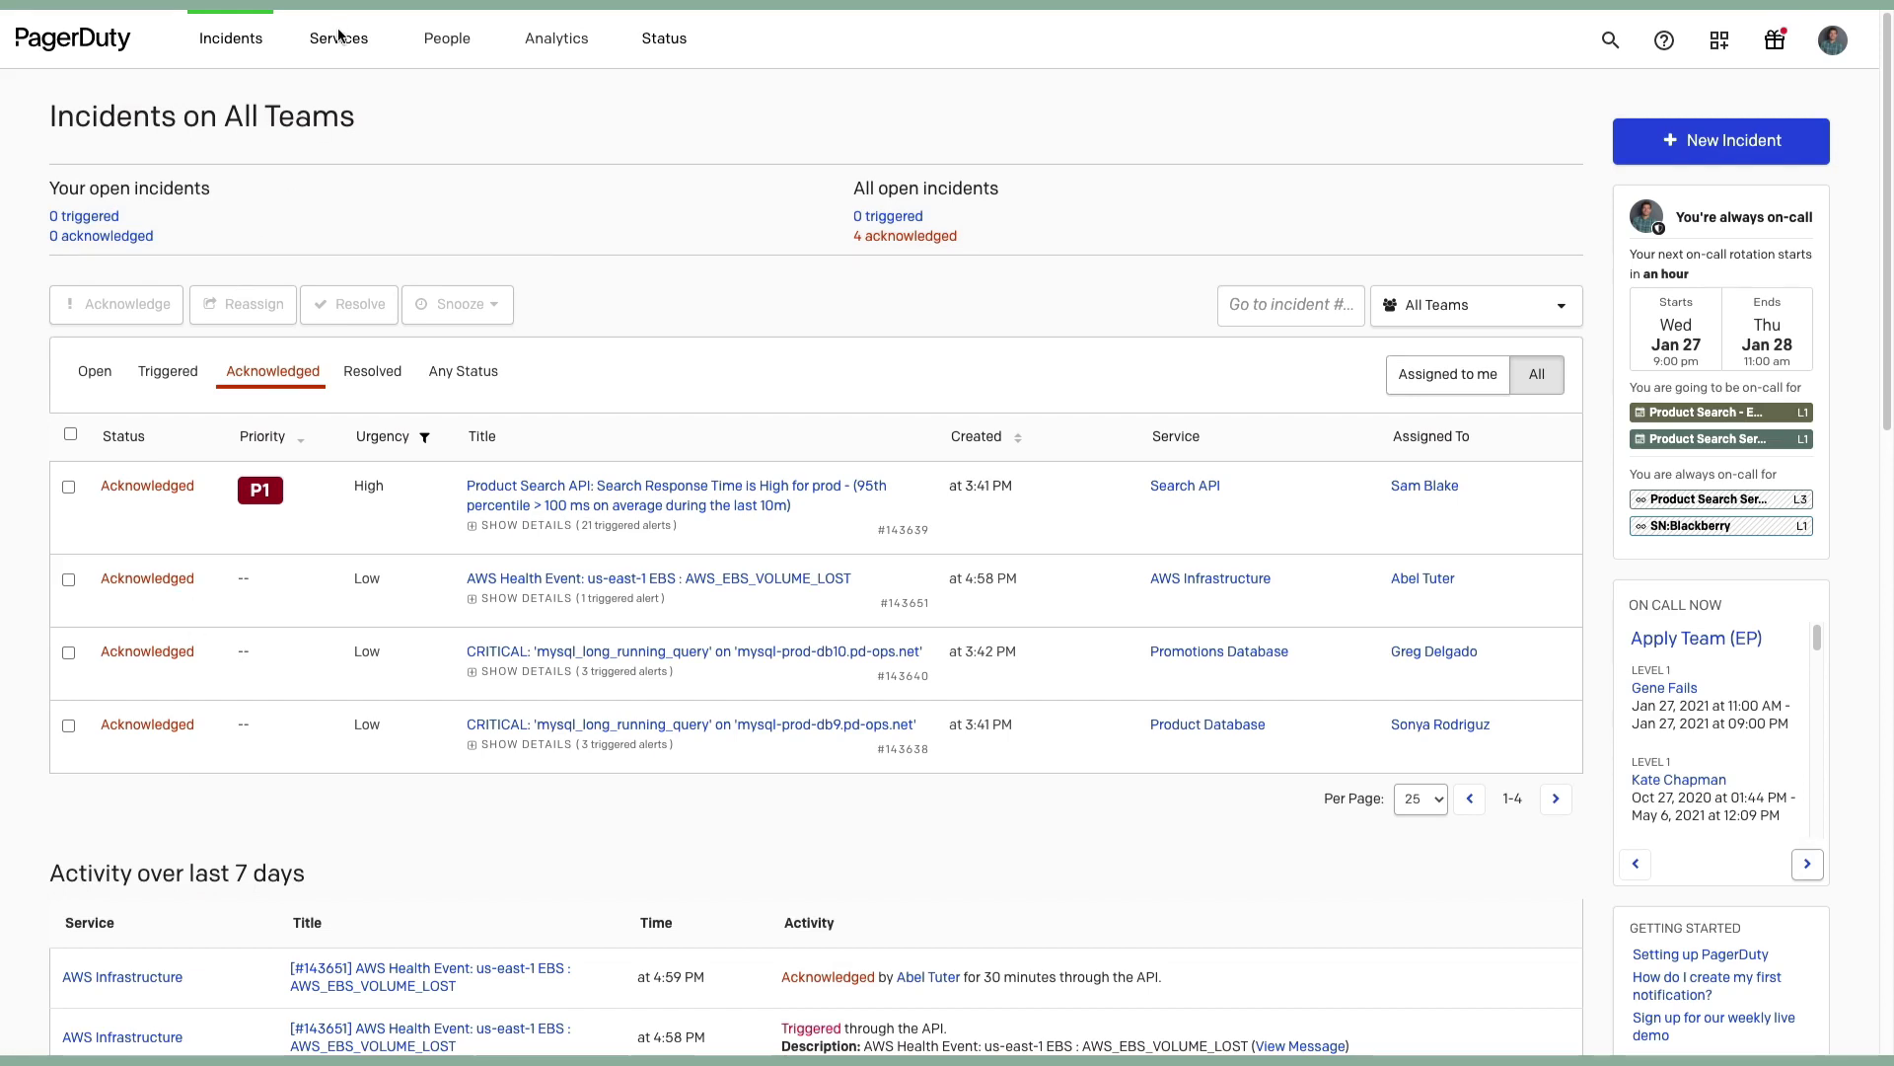
Step: Go to the Service Directory and bring up the AWS Infrastructure service page
left_click(337, 38)
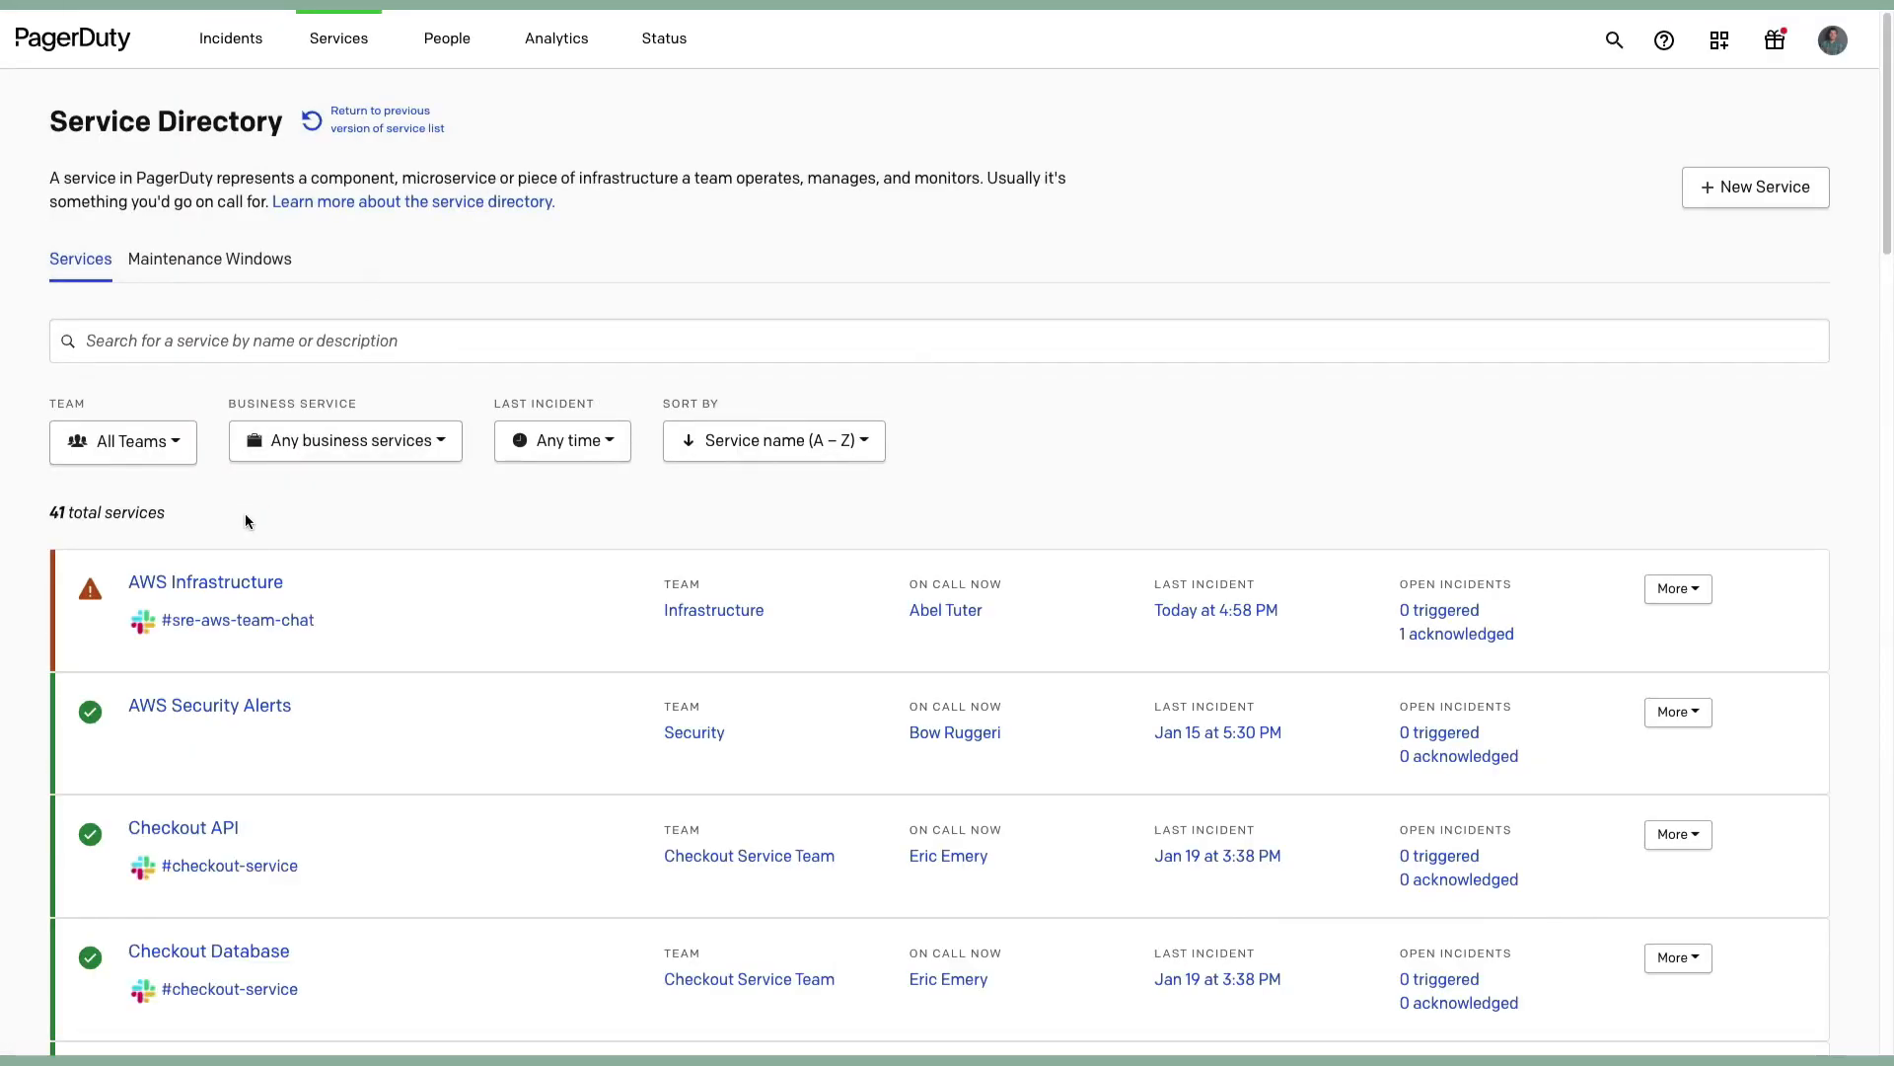
left_click(205, 580)
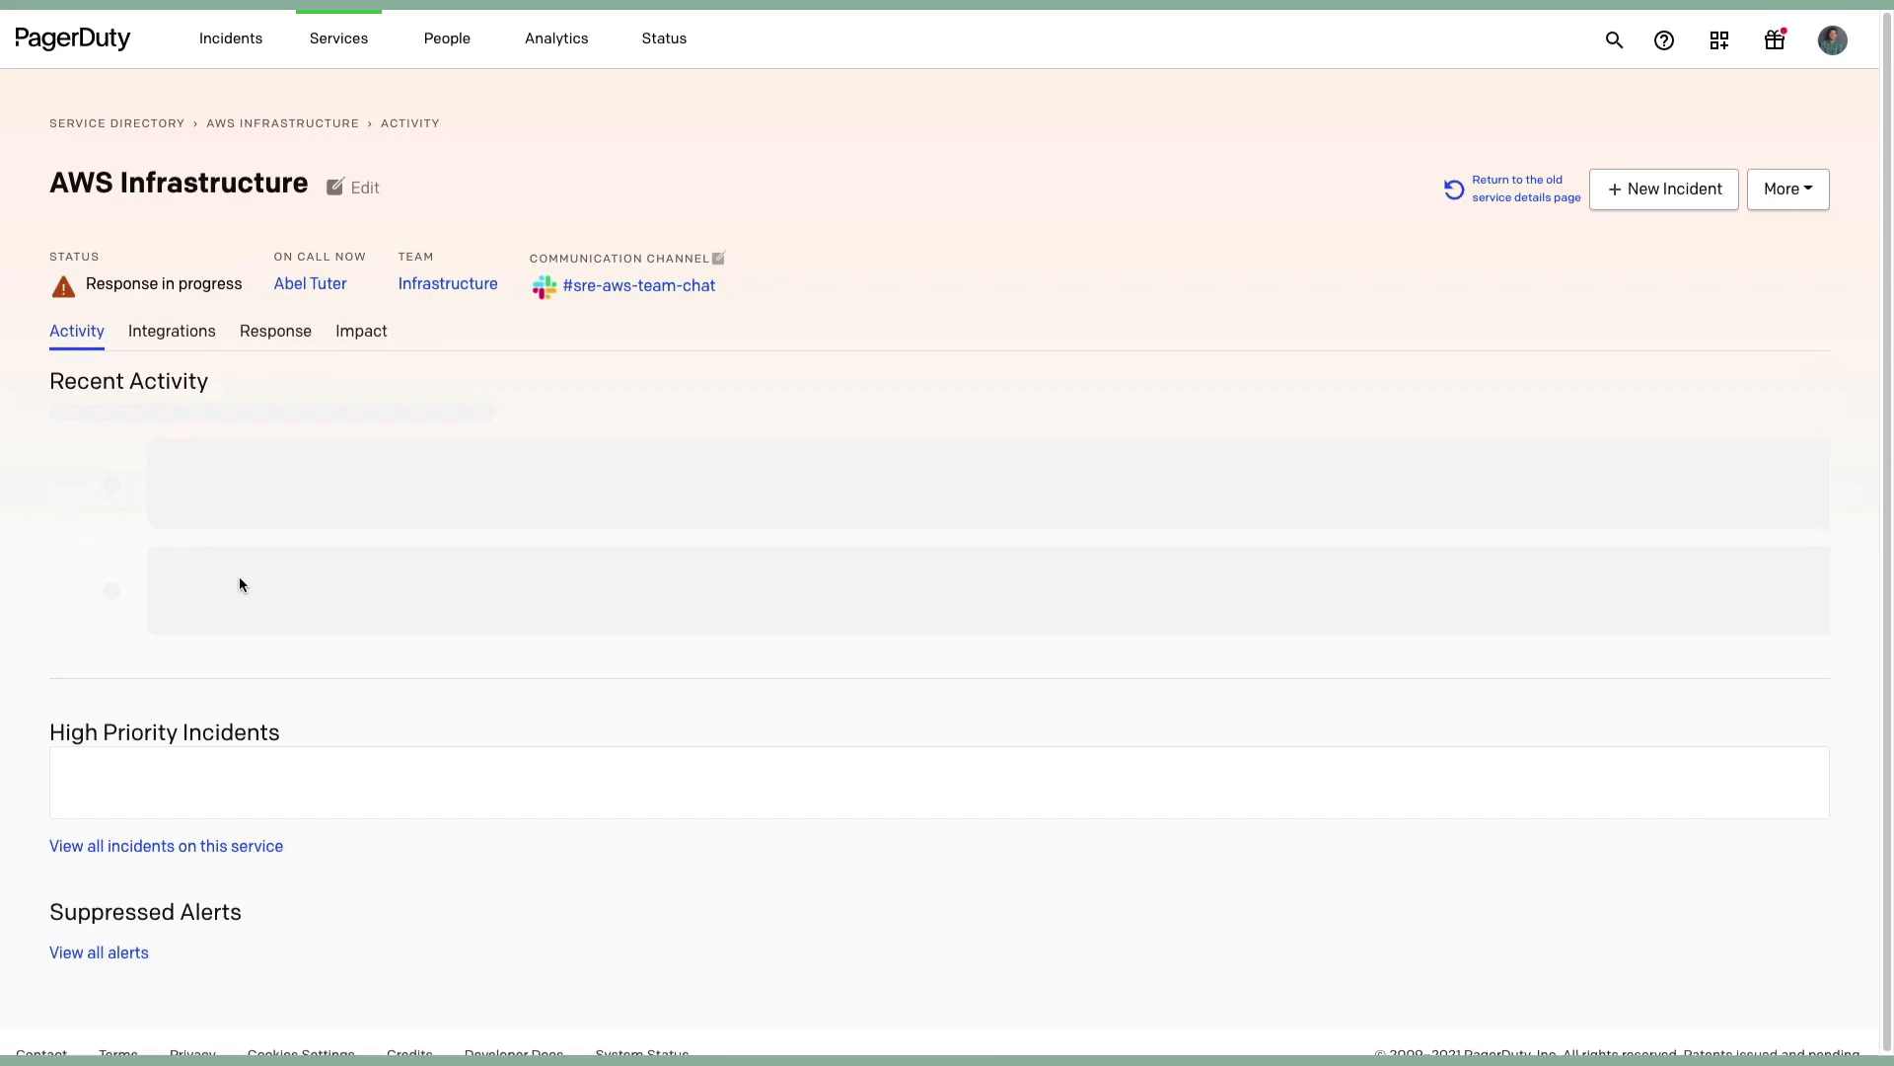
Step: On AWS Infrastructure's Response settings, edit Alert Grouping and choose Intelligent
left_click(277, 332)
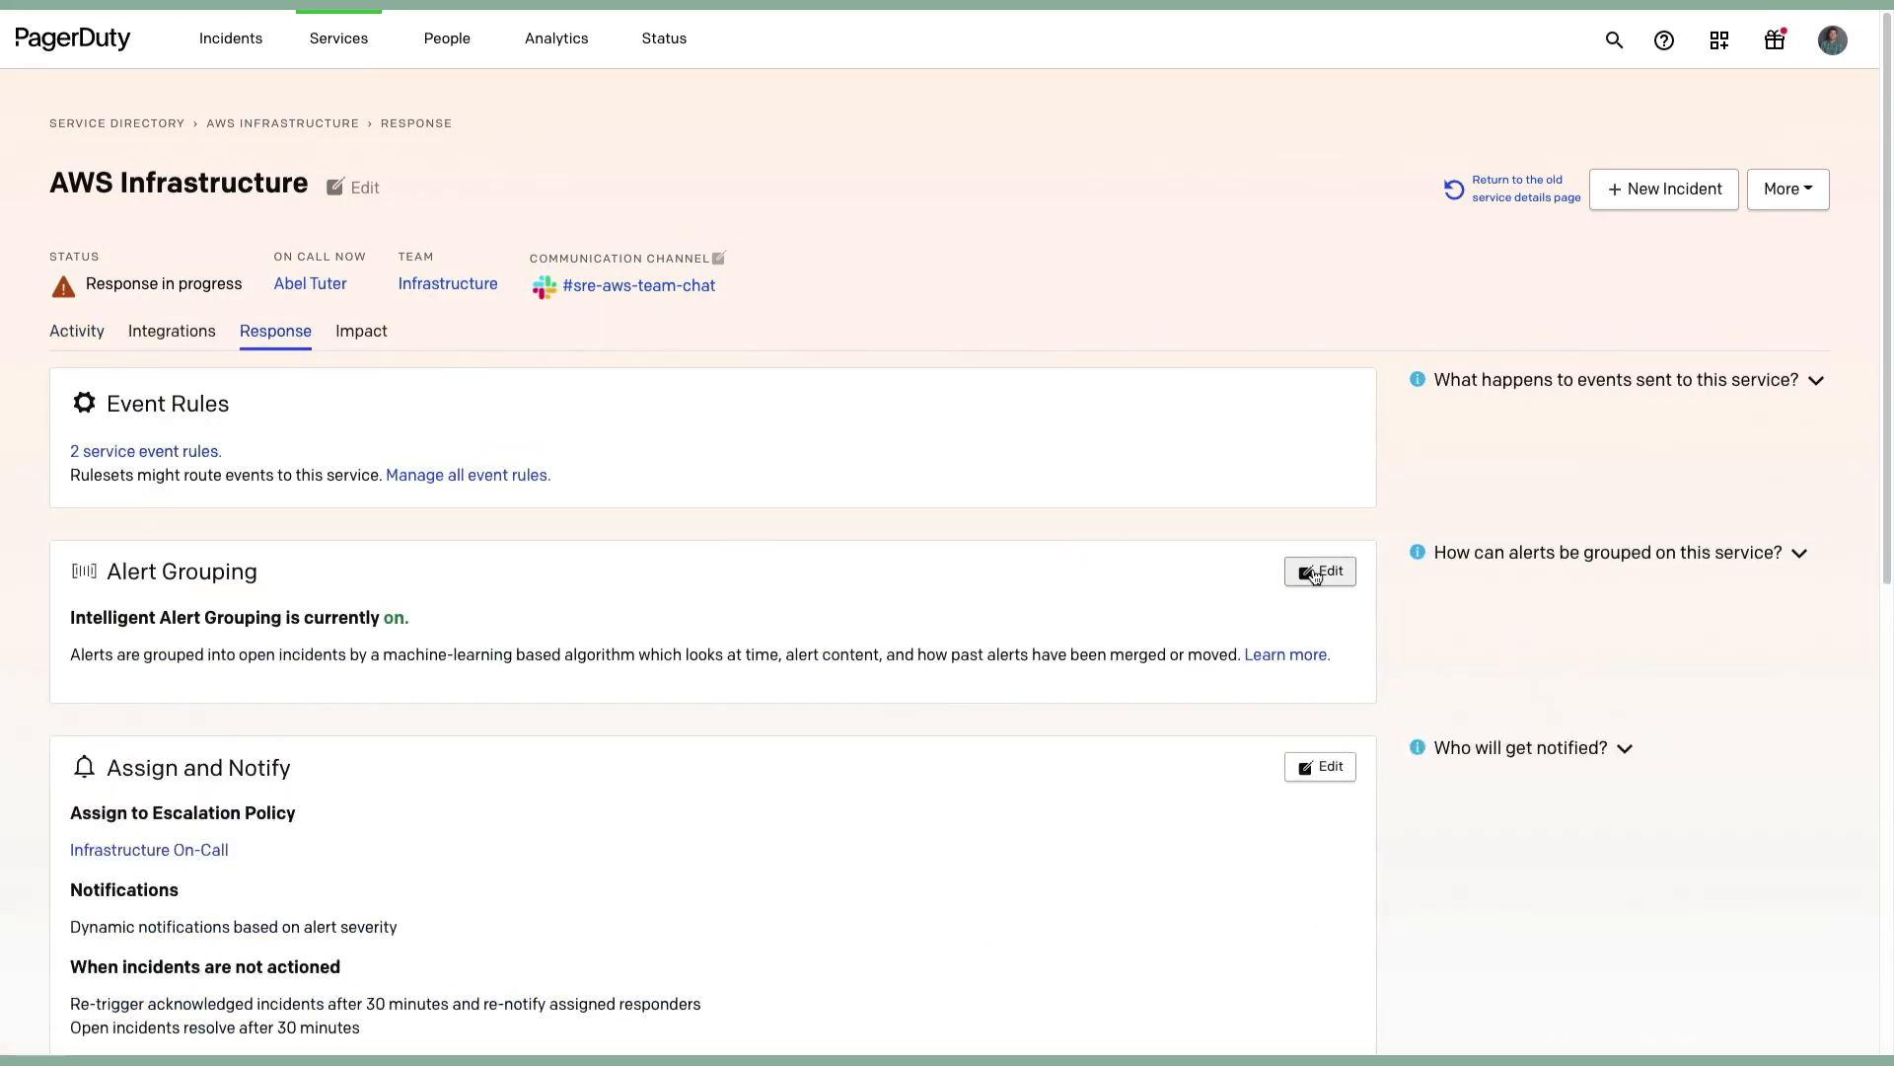
left_click(1320, 571)
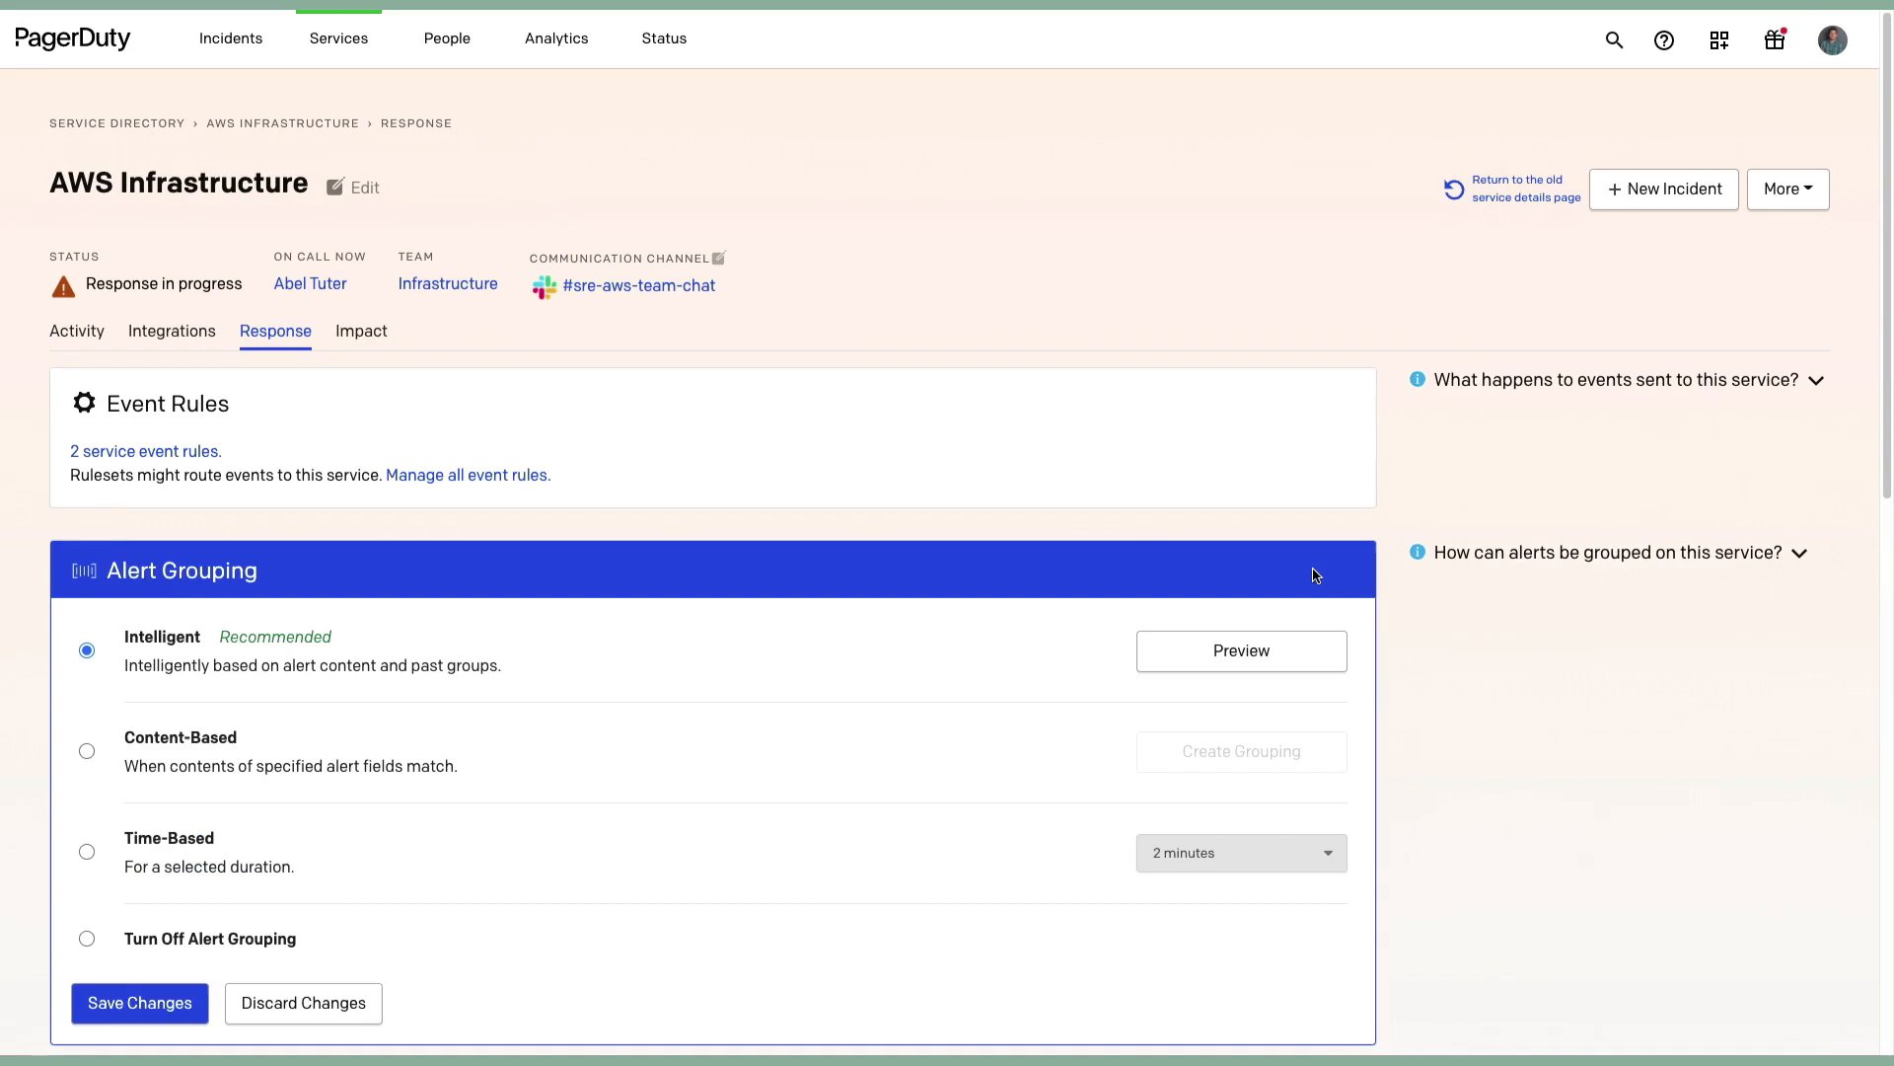
left_click(1301, 649)
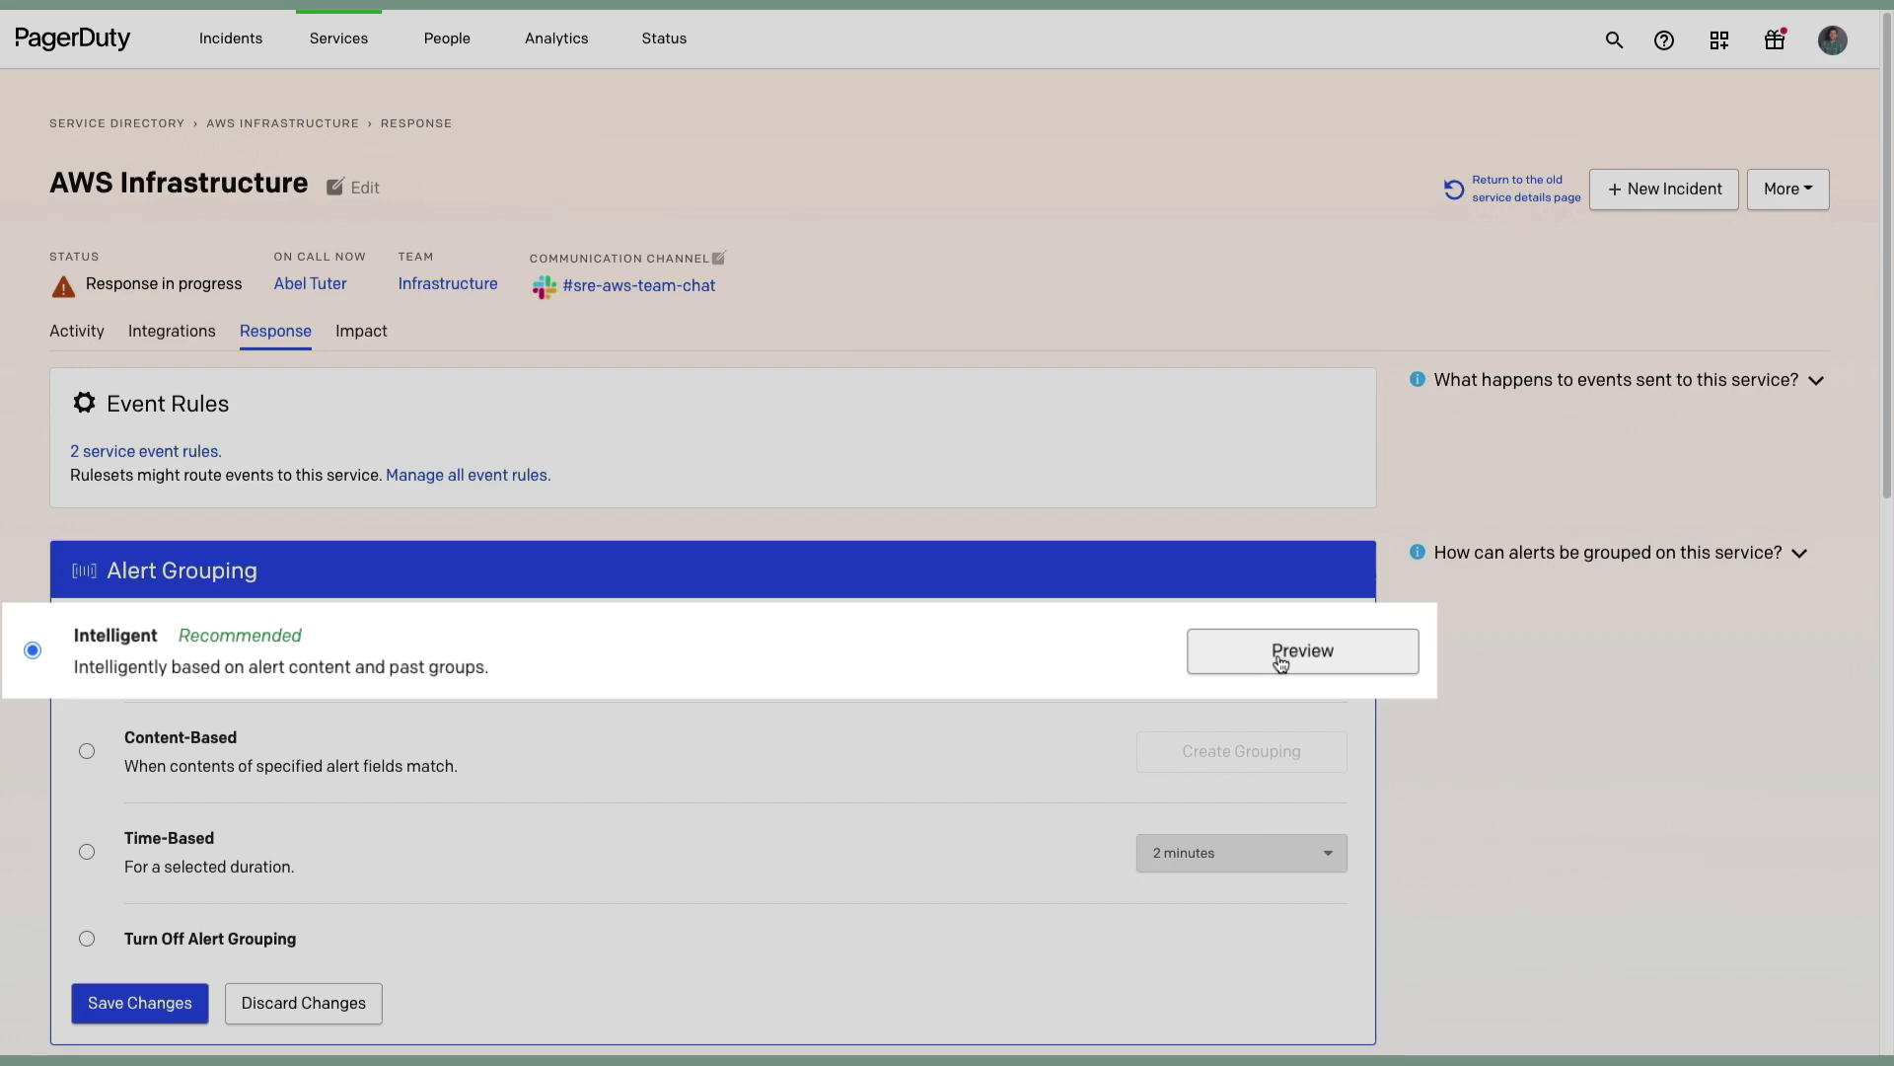
Step: Preview Intelligent Alert Grouping for AWS Infrastructure over the last 45 days
left_click(1300, 649)
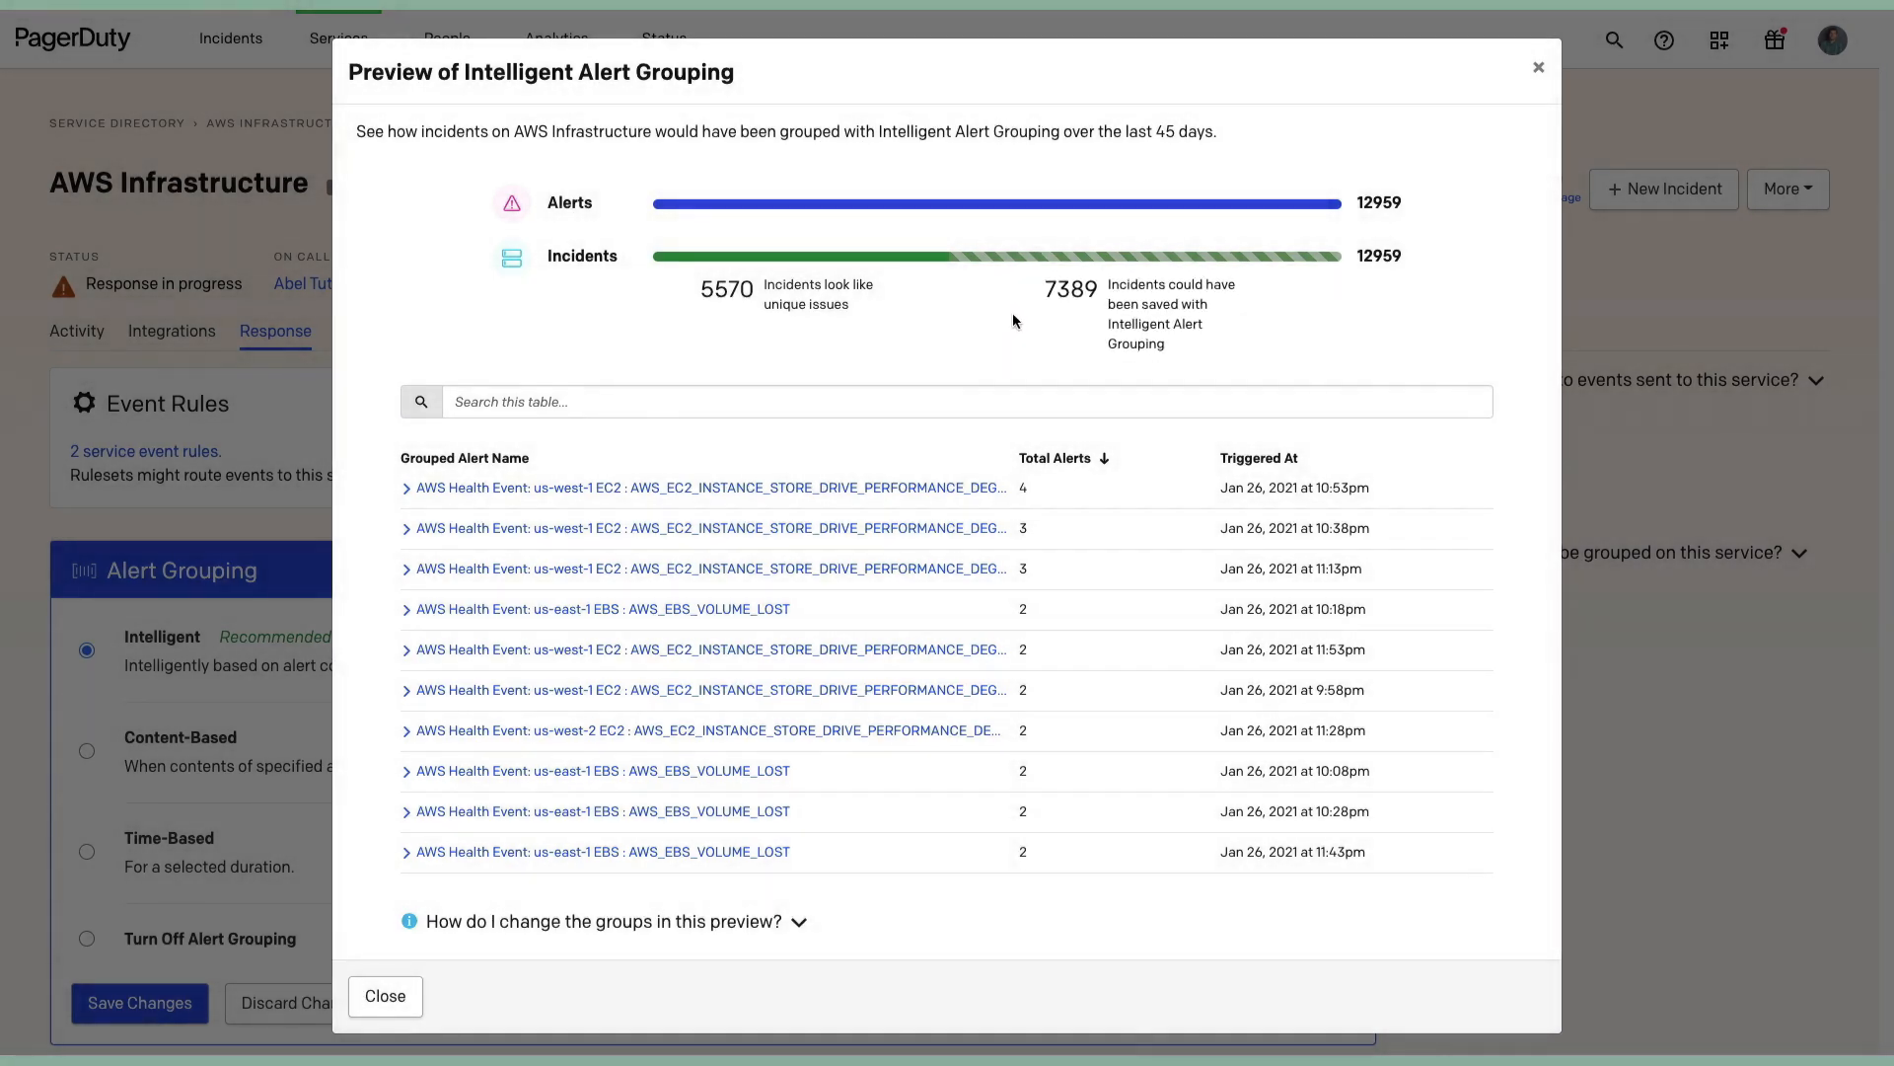
mouse_move(1018, 327)
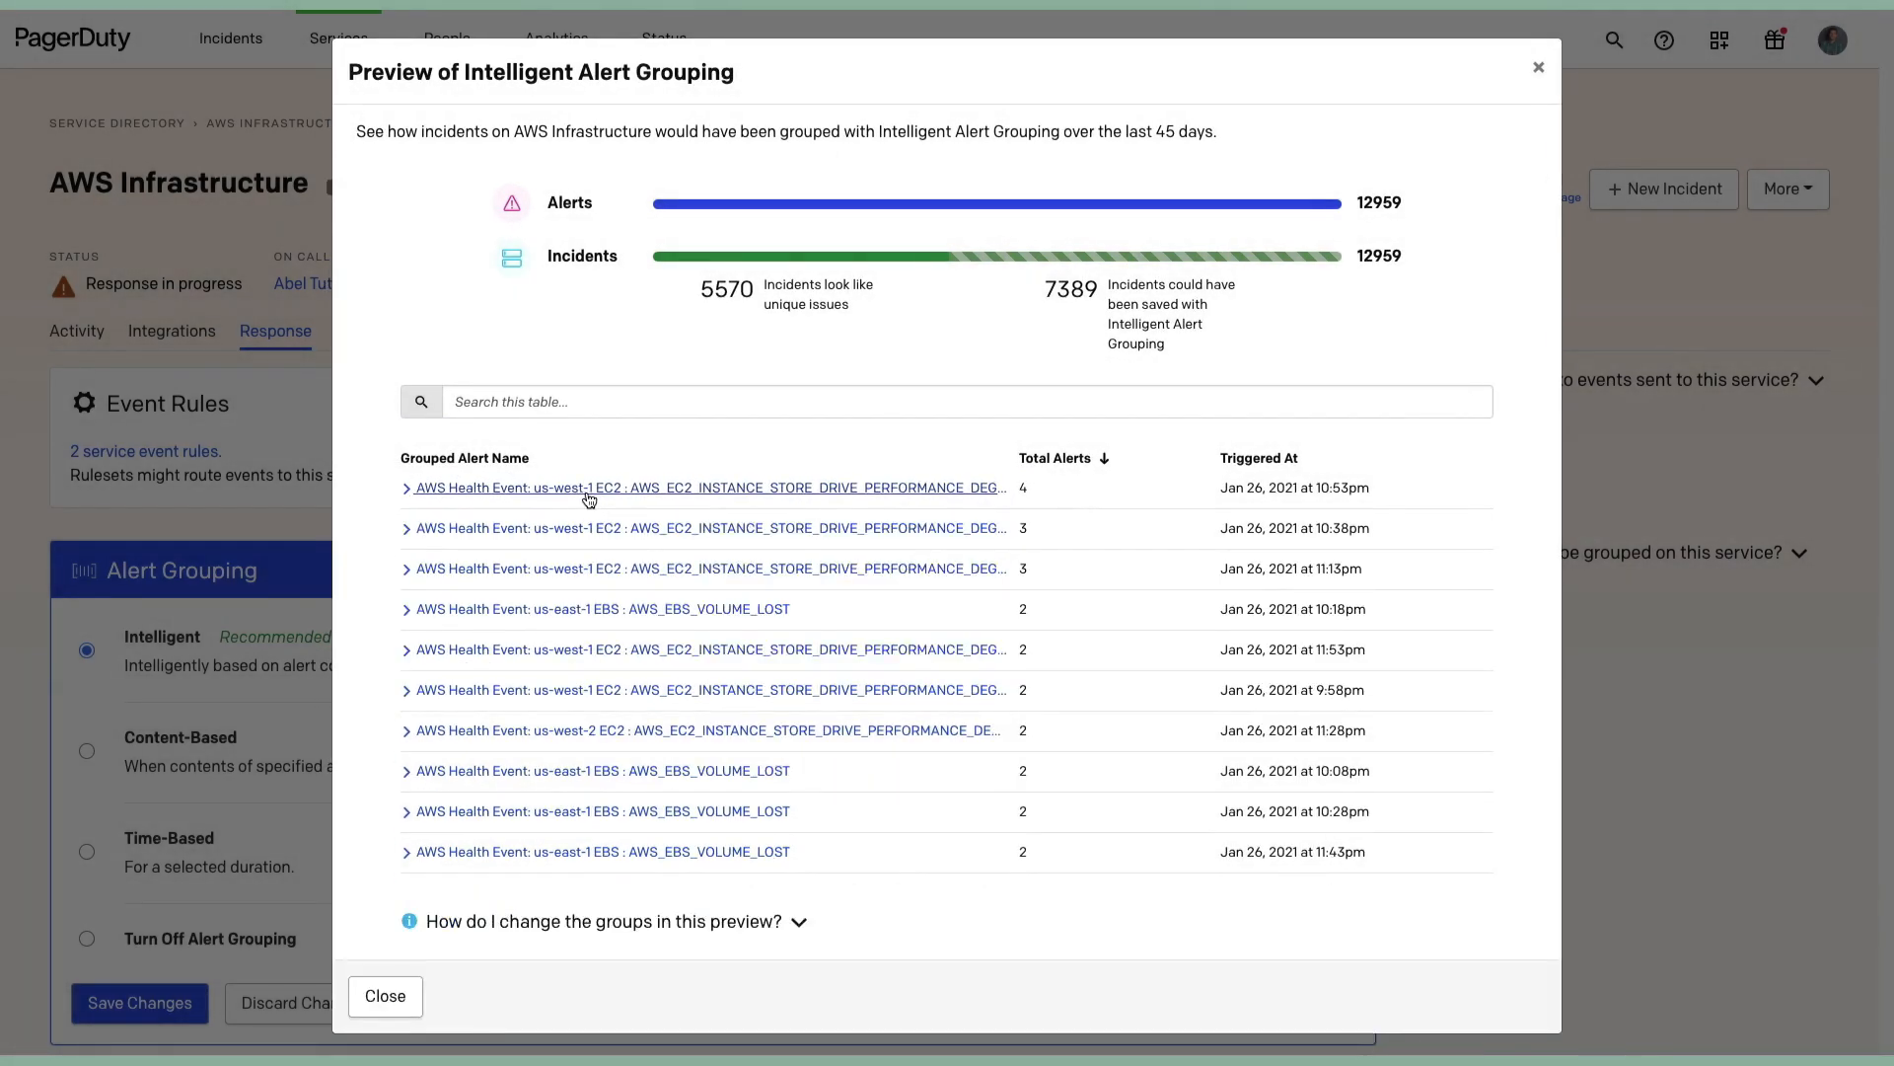
mouse_move(665, 454)
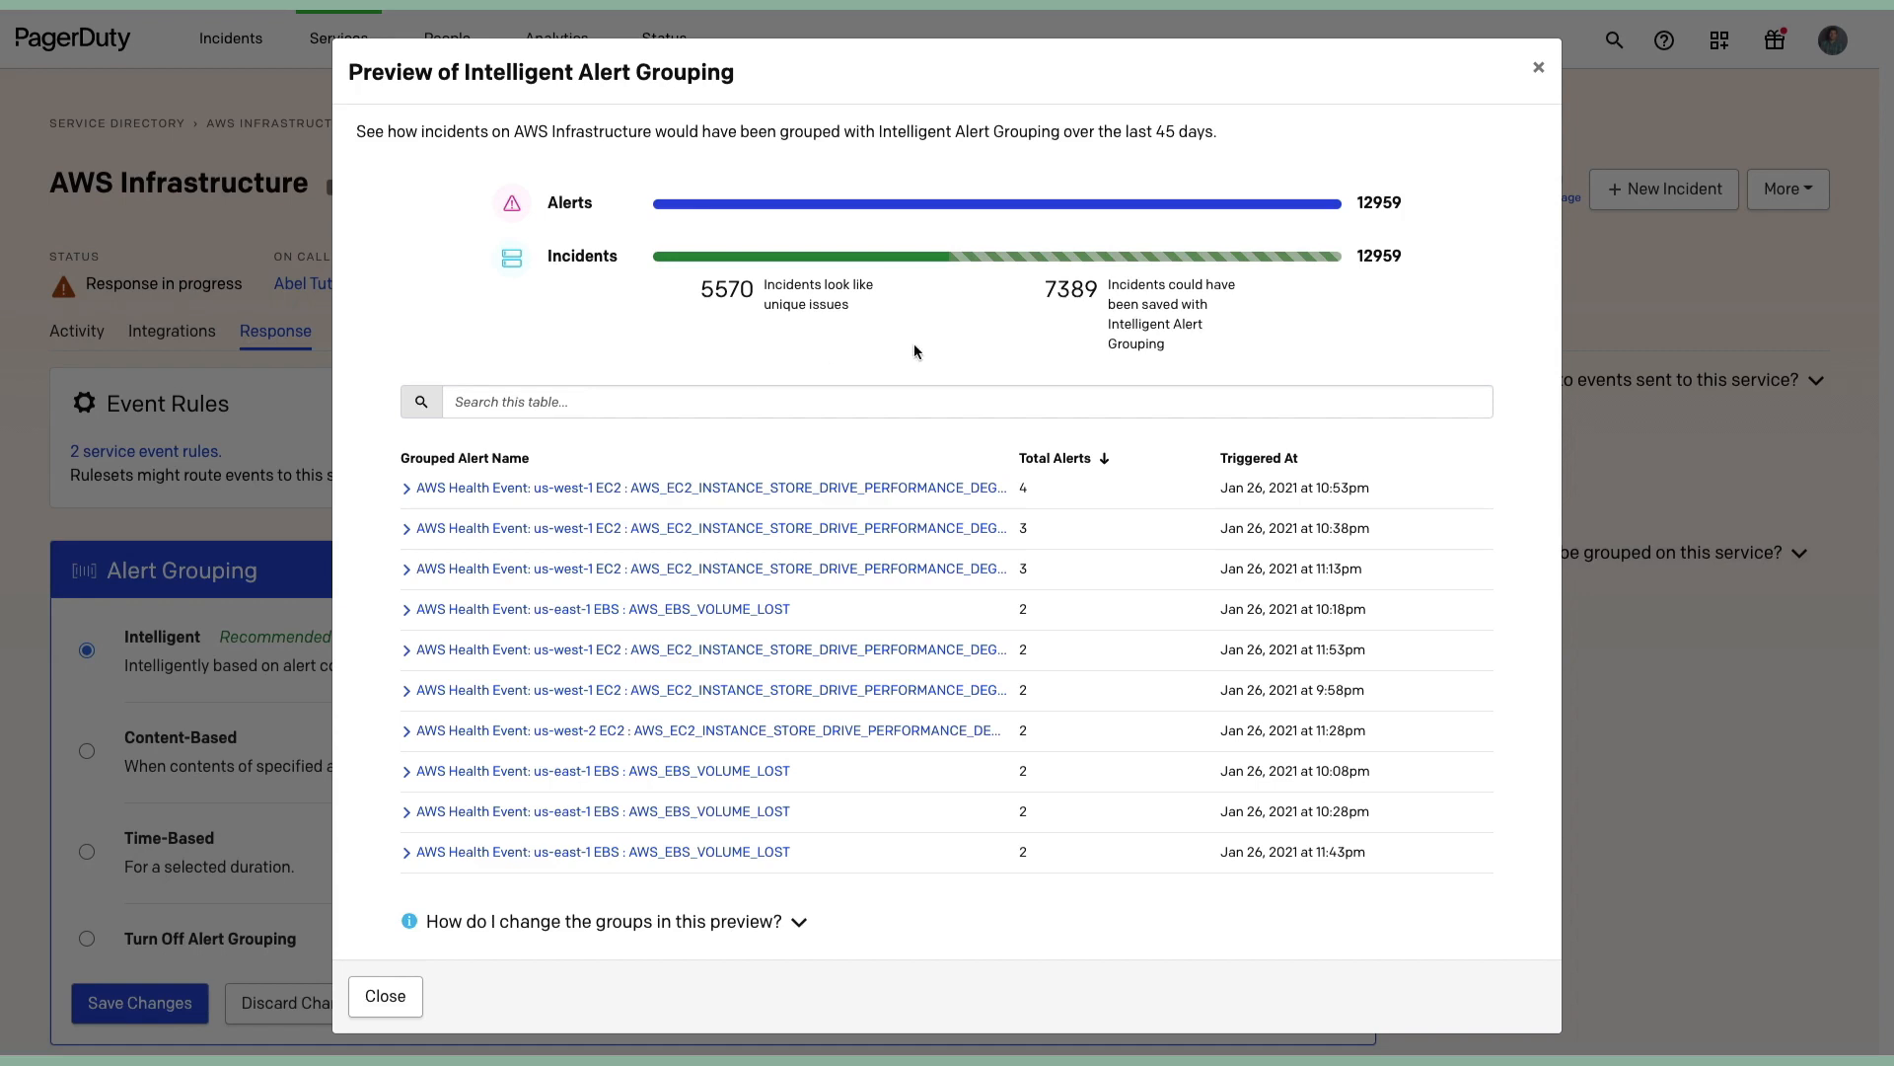
mouse_move(963, 363)
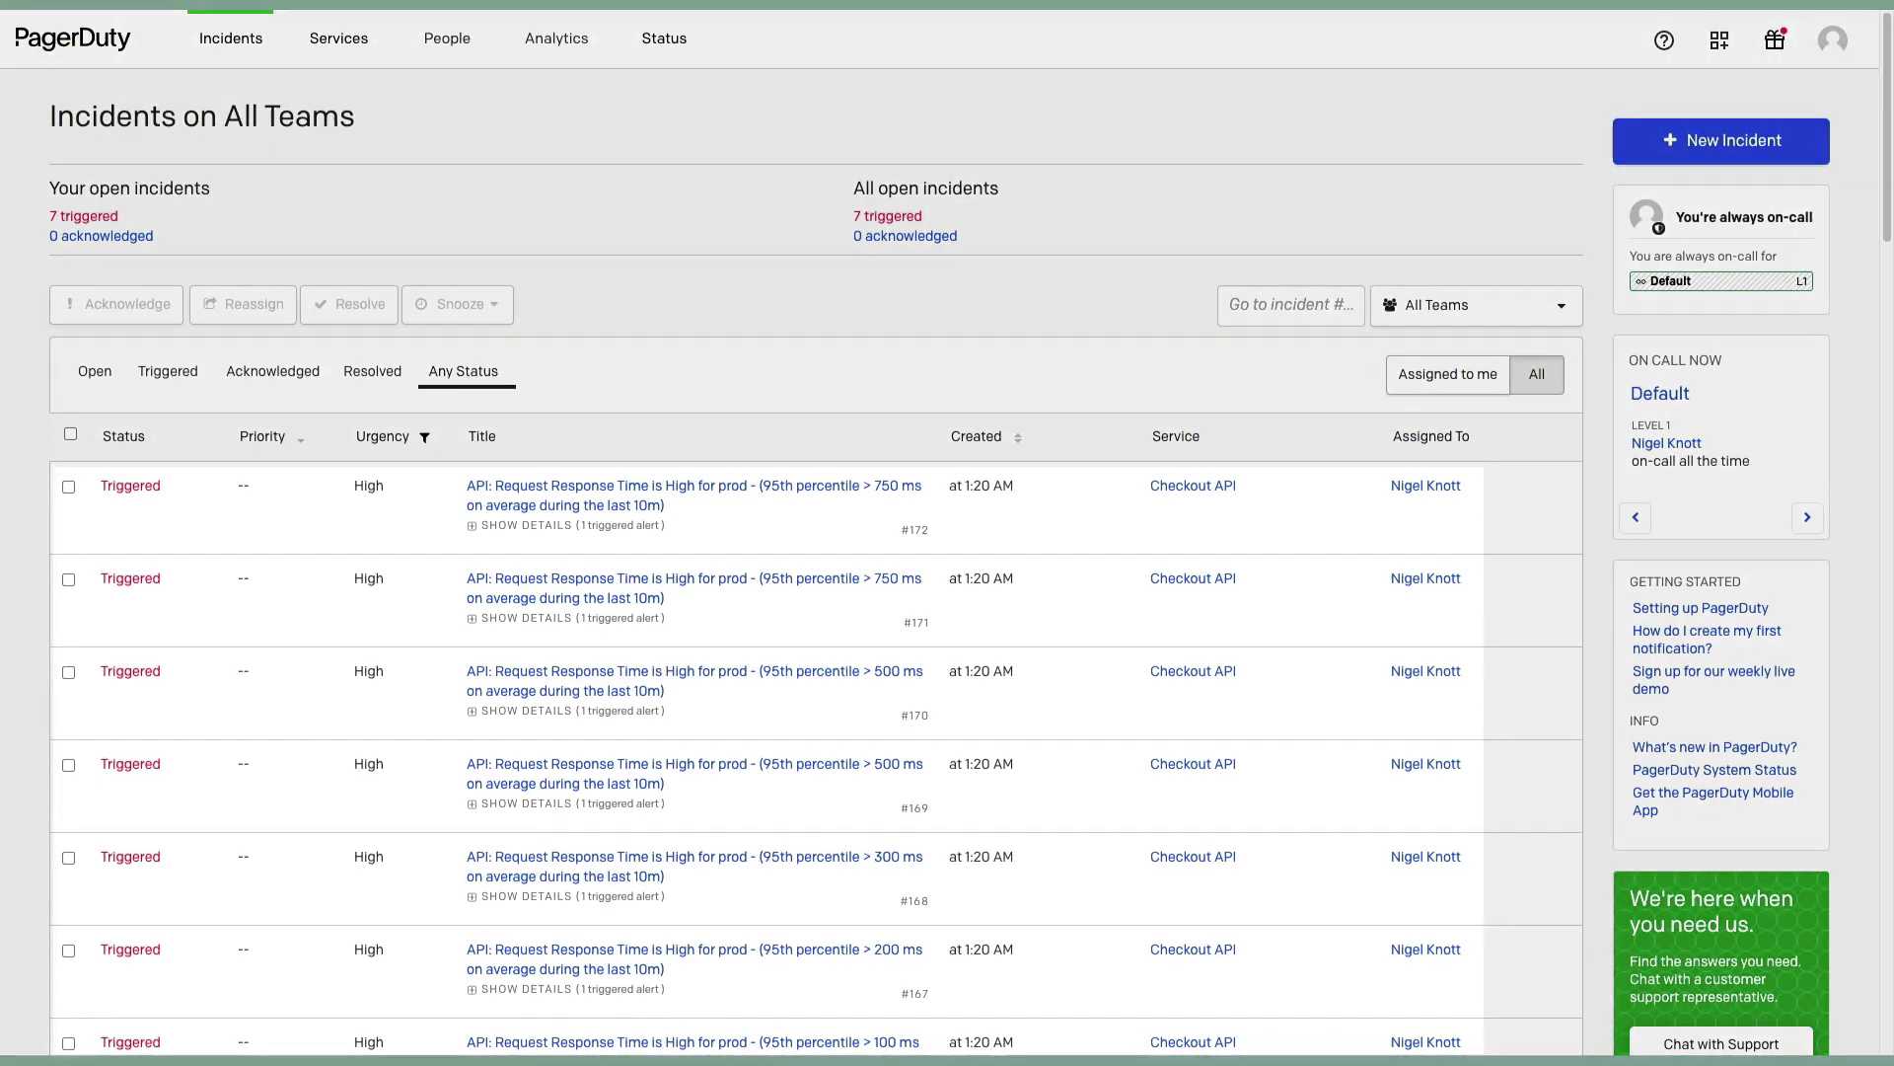
mouse_move(696, 1002)
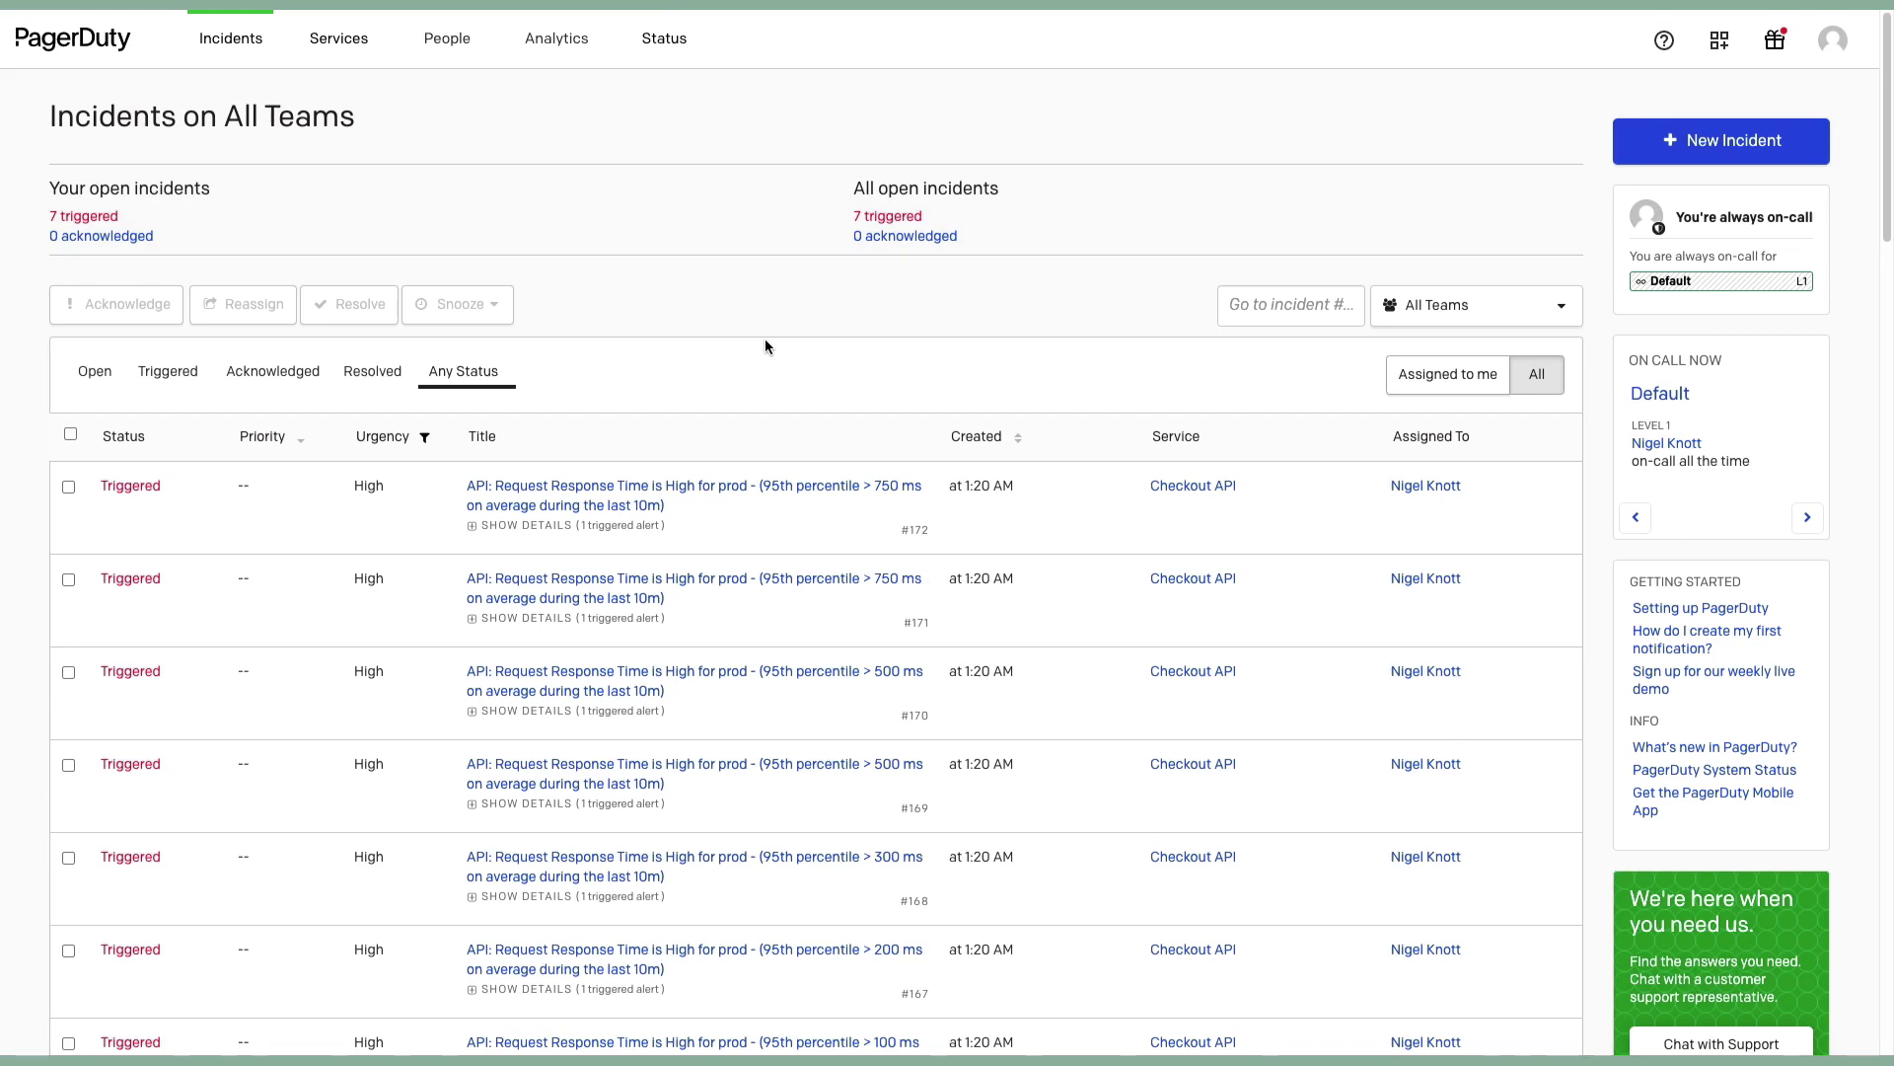
Step: Go to the Checkout API service page from the incidents list
left_click(337, 37)
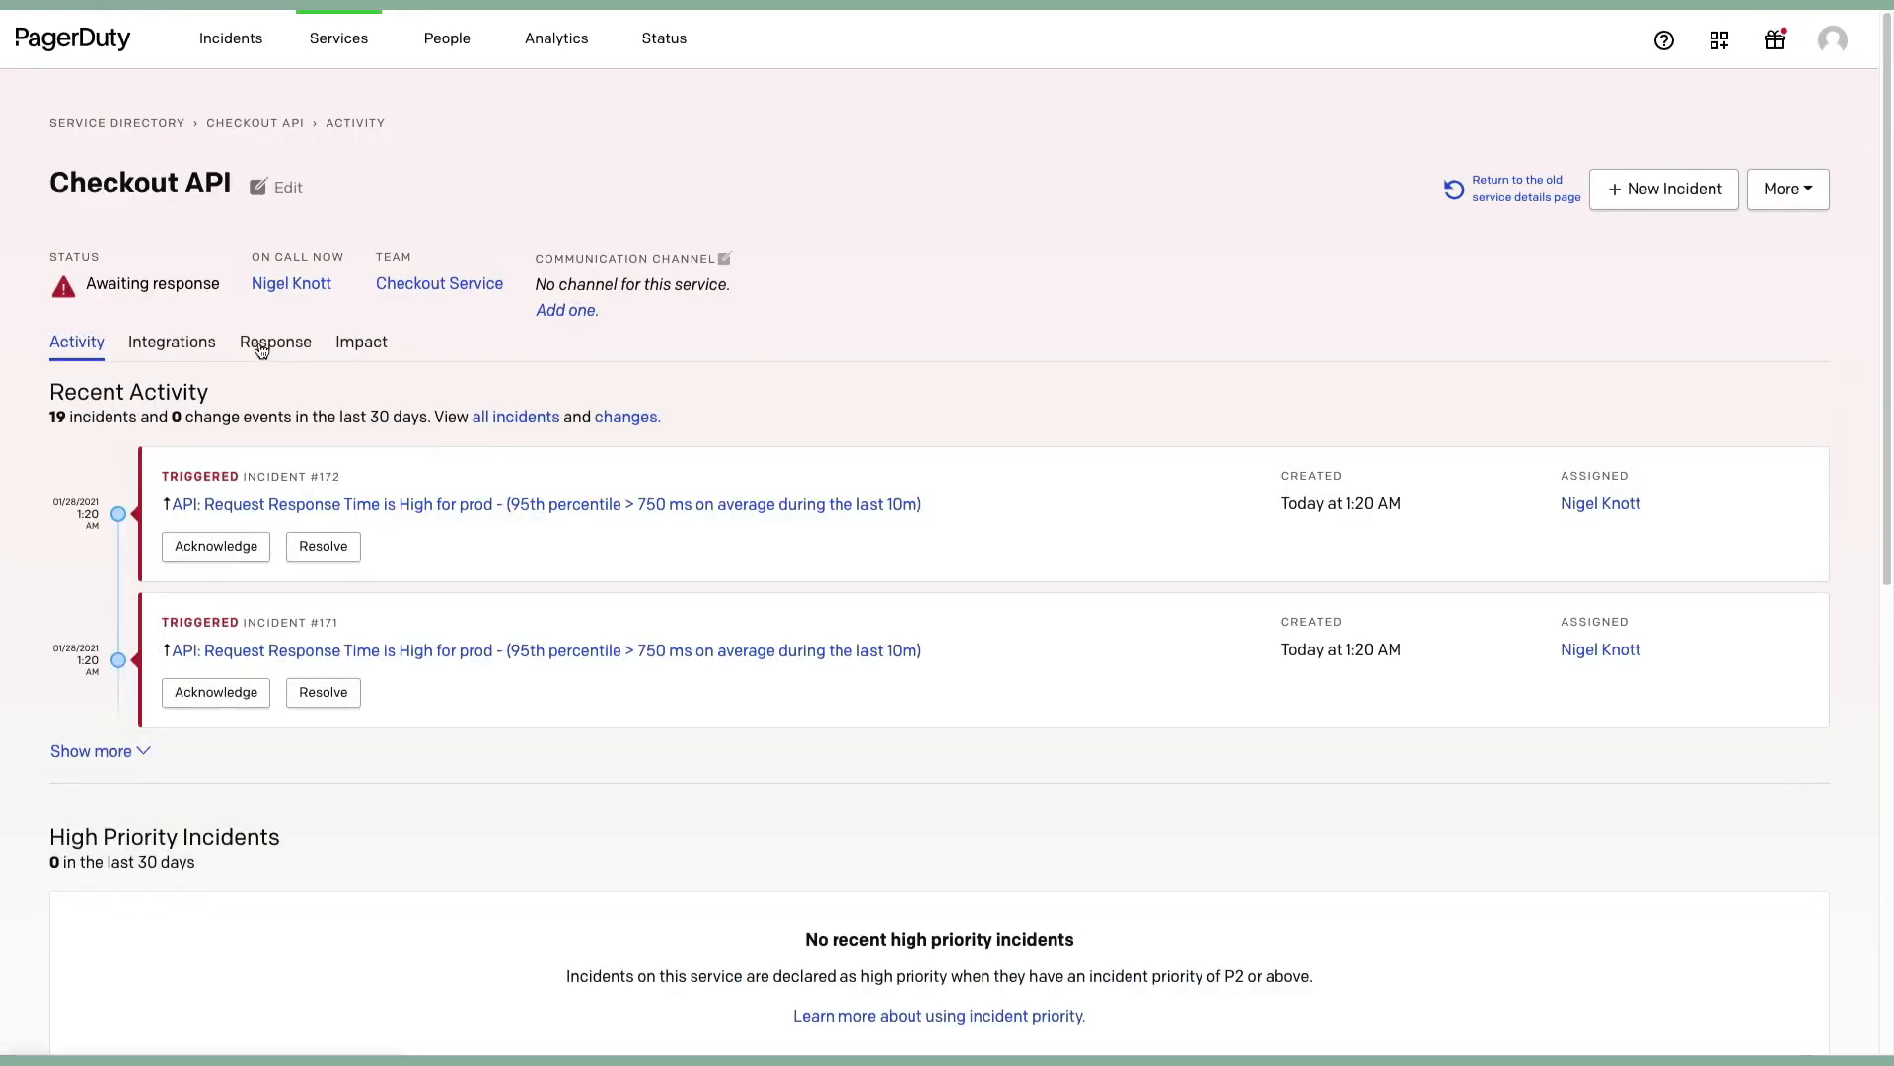
Step: On Checkout API's Response settings, edit Alert Grouping and choose Content-Based, ready to define criteria
left_click(276, 342)
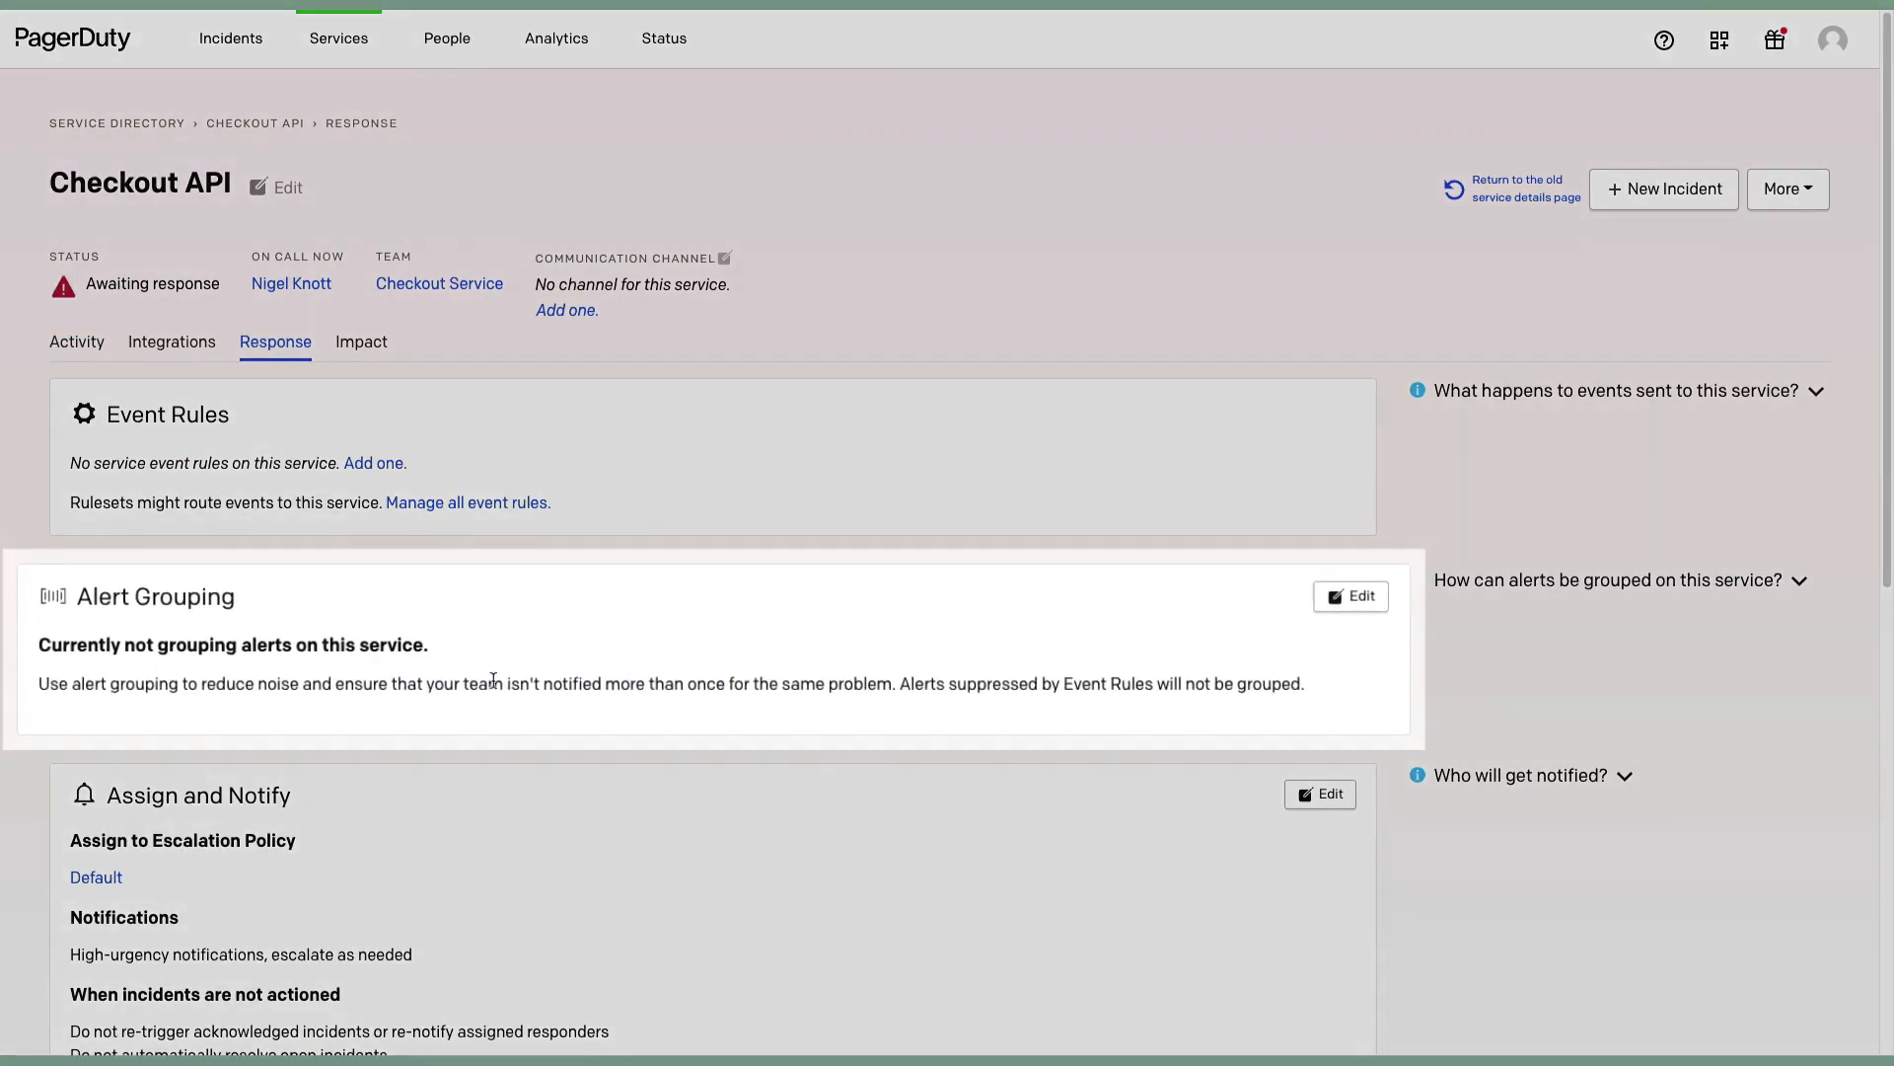
left_click(1350, 596)
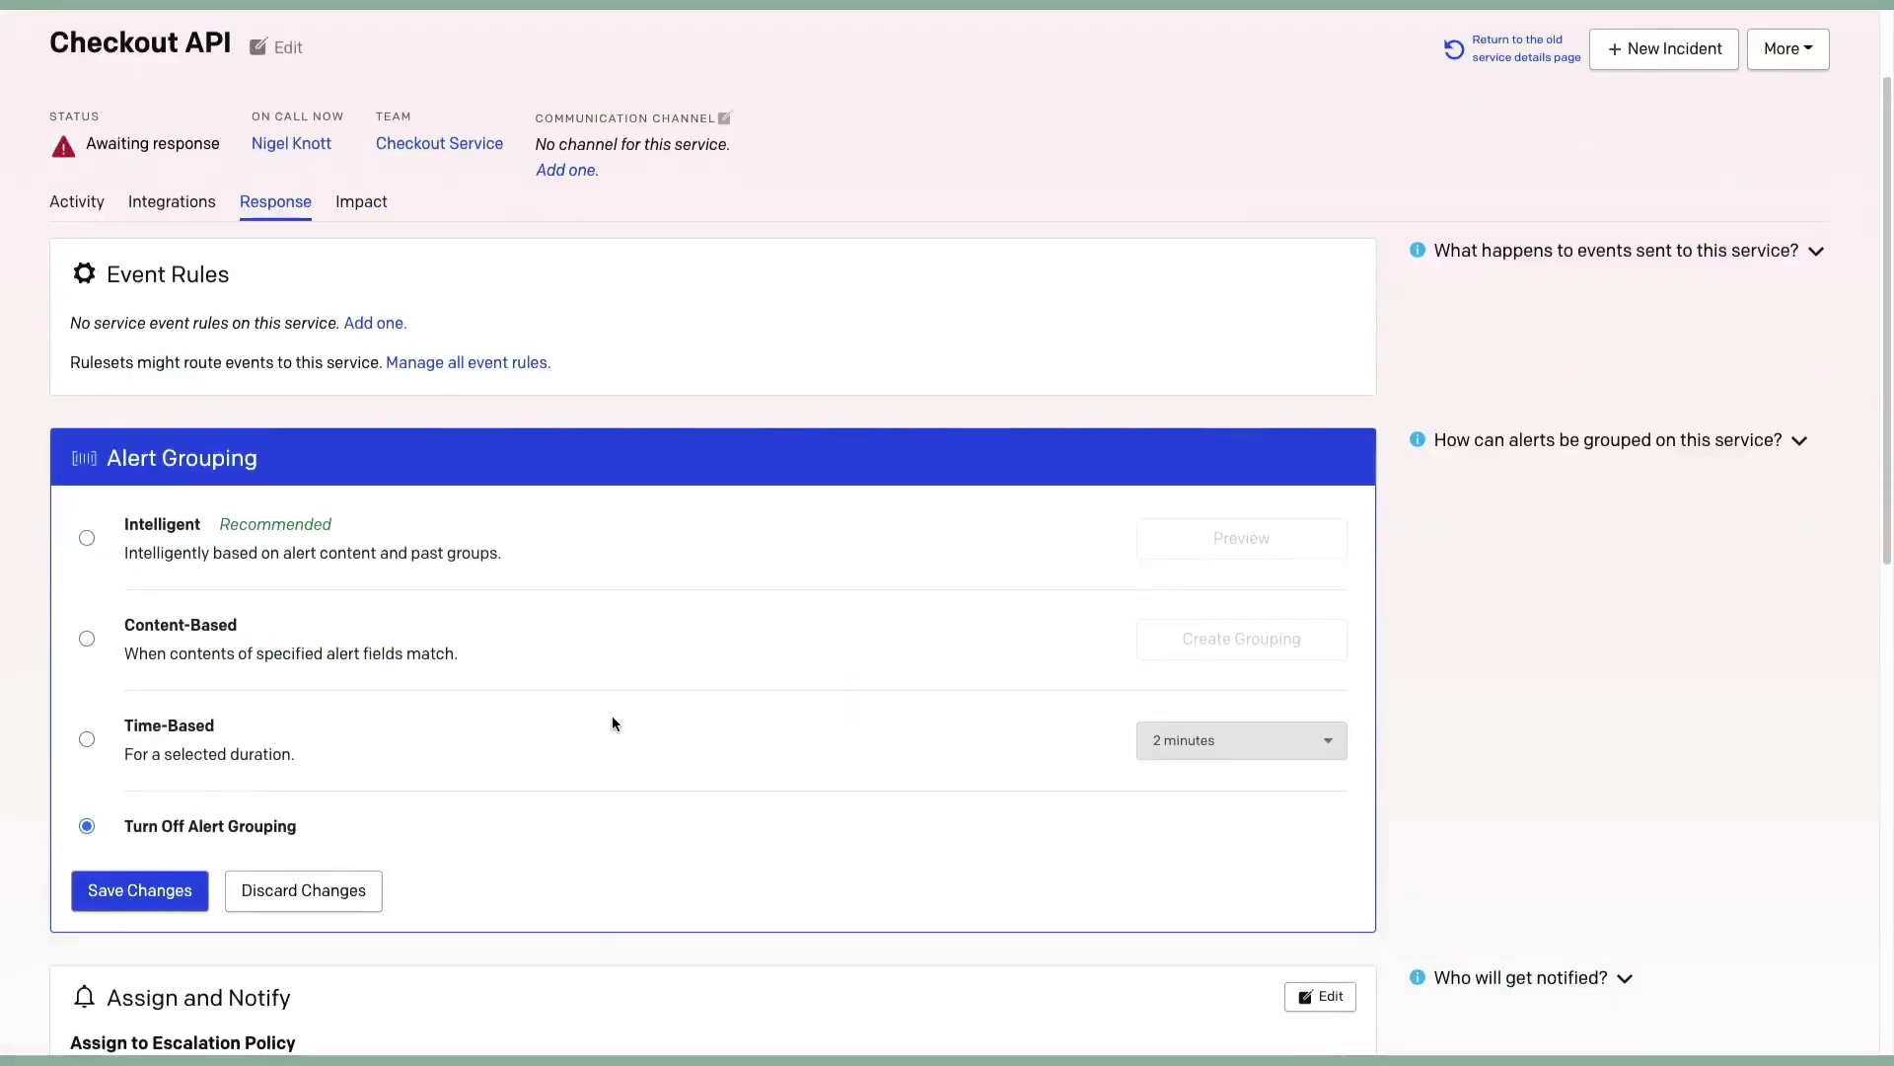
left_click(85, 637)
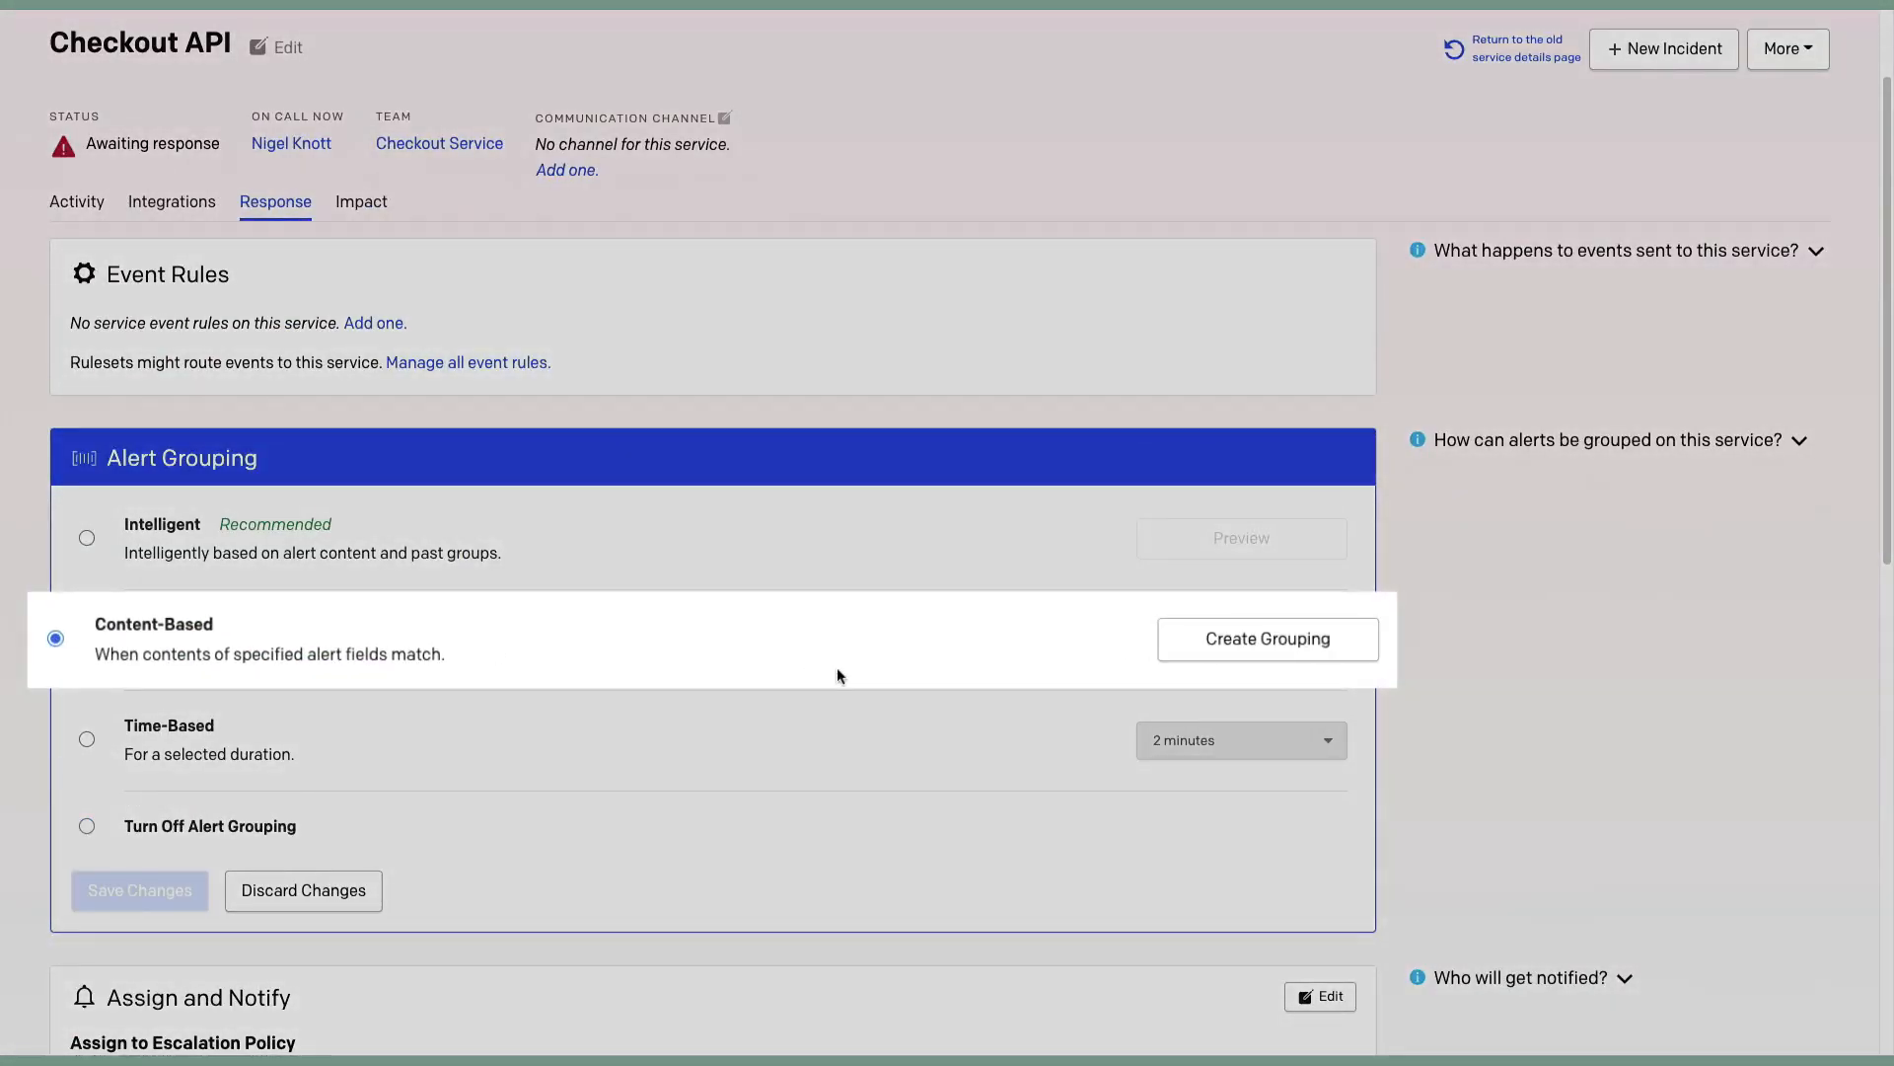
left_click(1267, 637)
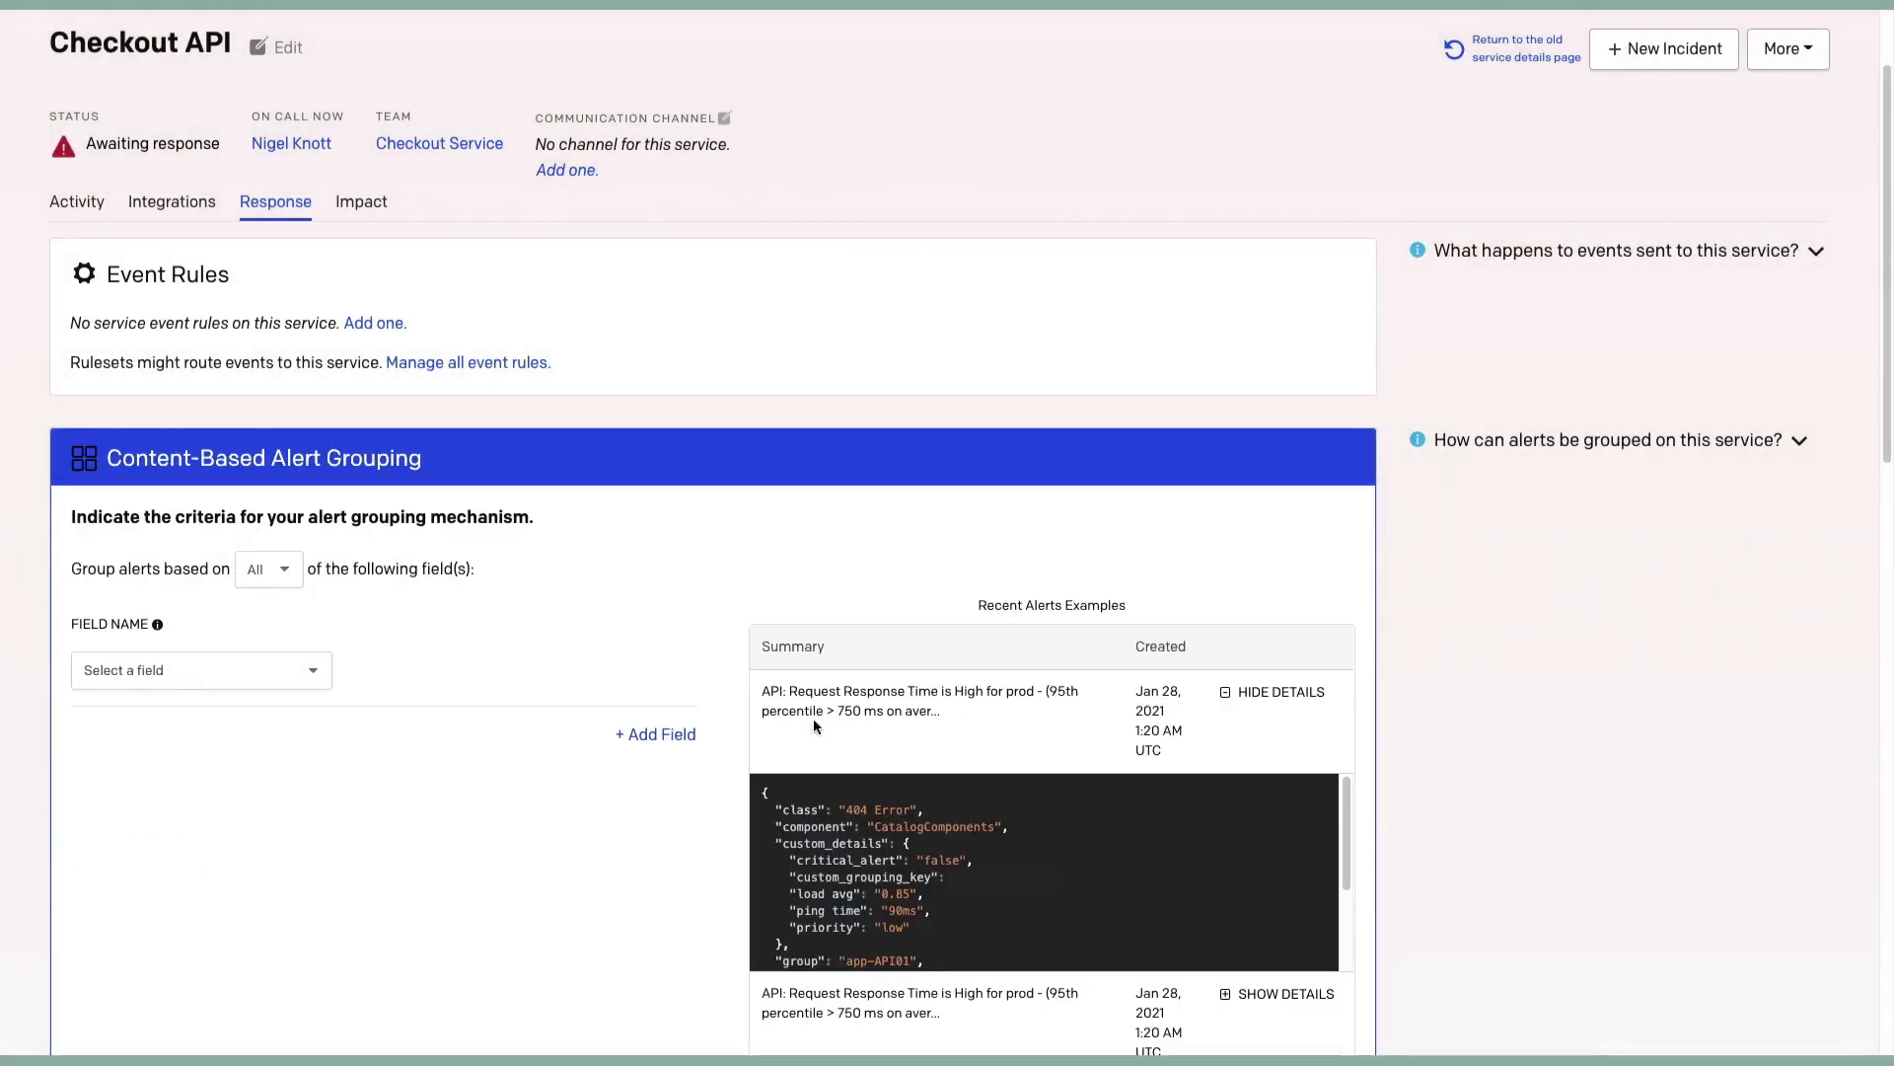
mouse_move(531, 684)
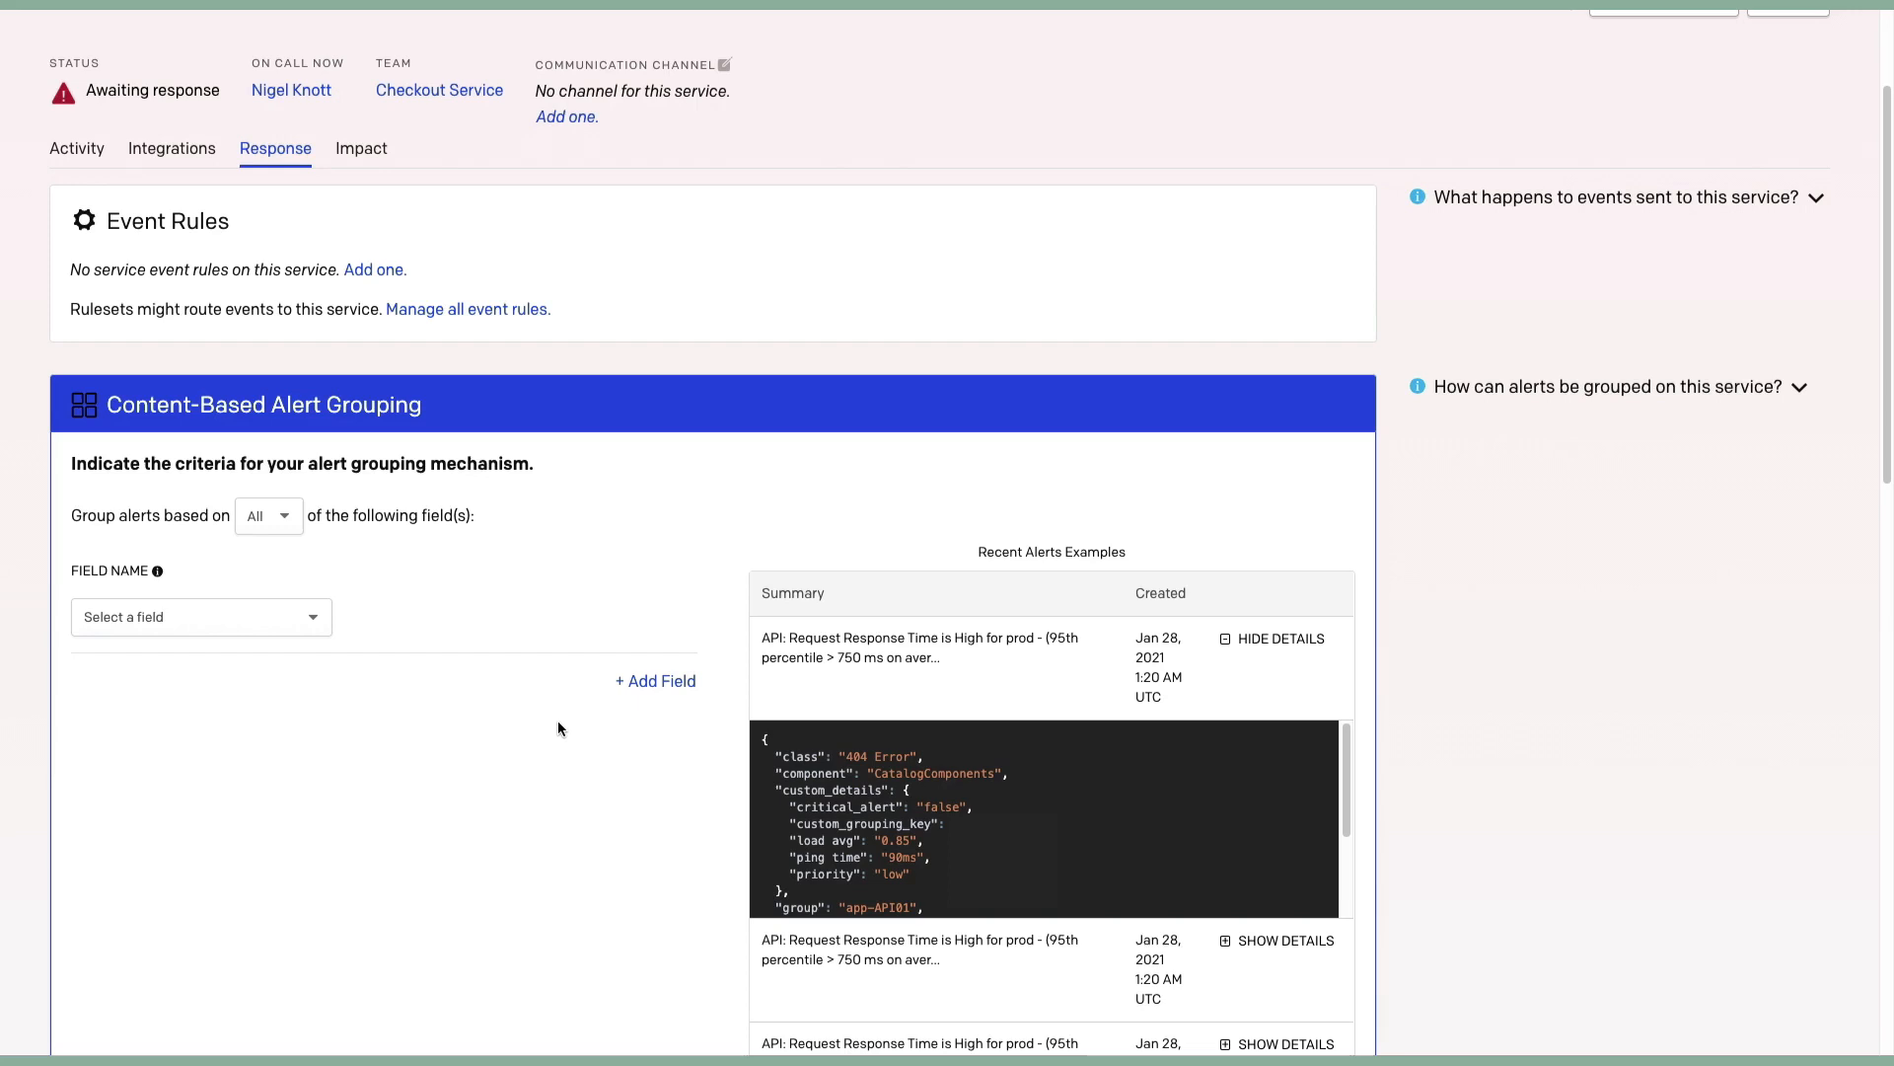
mouse_move(426, 648)
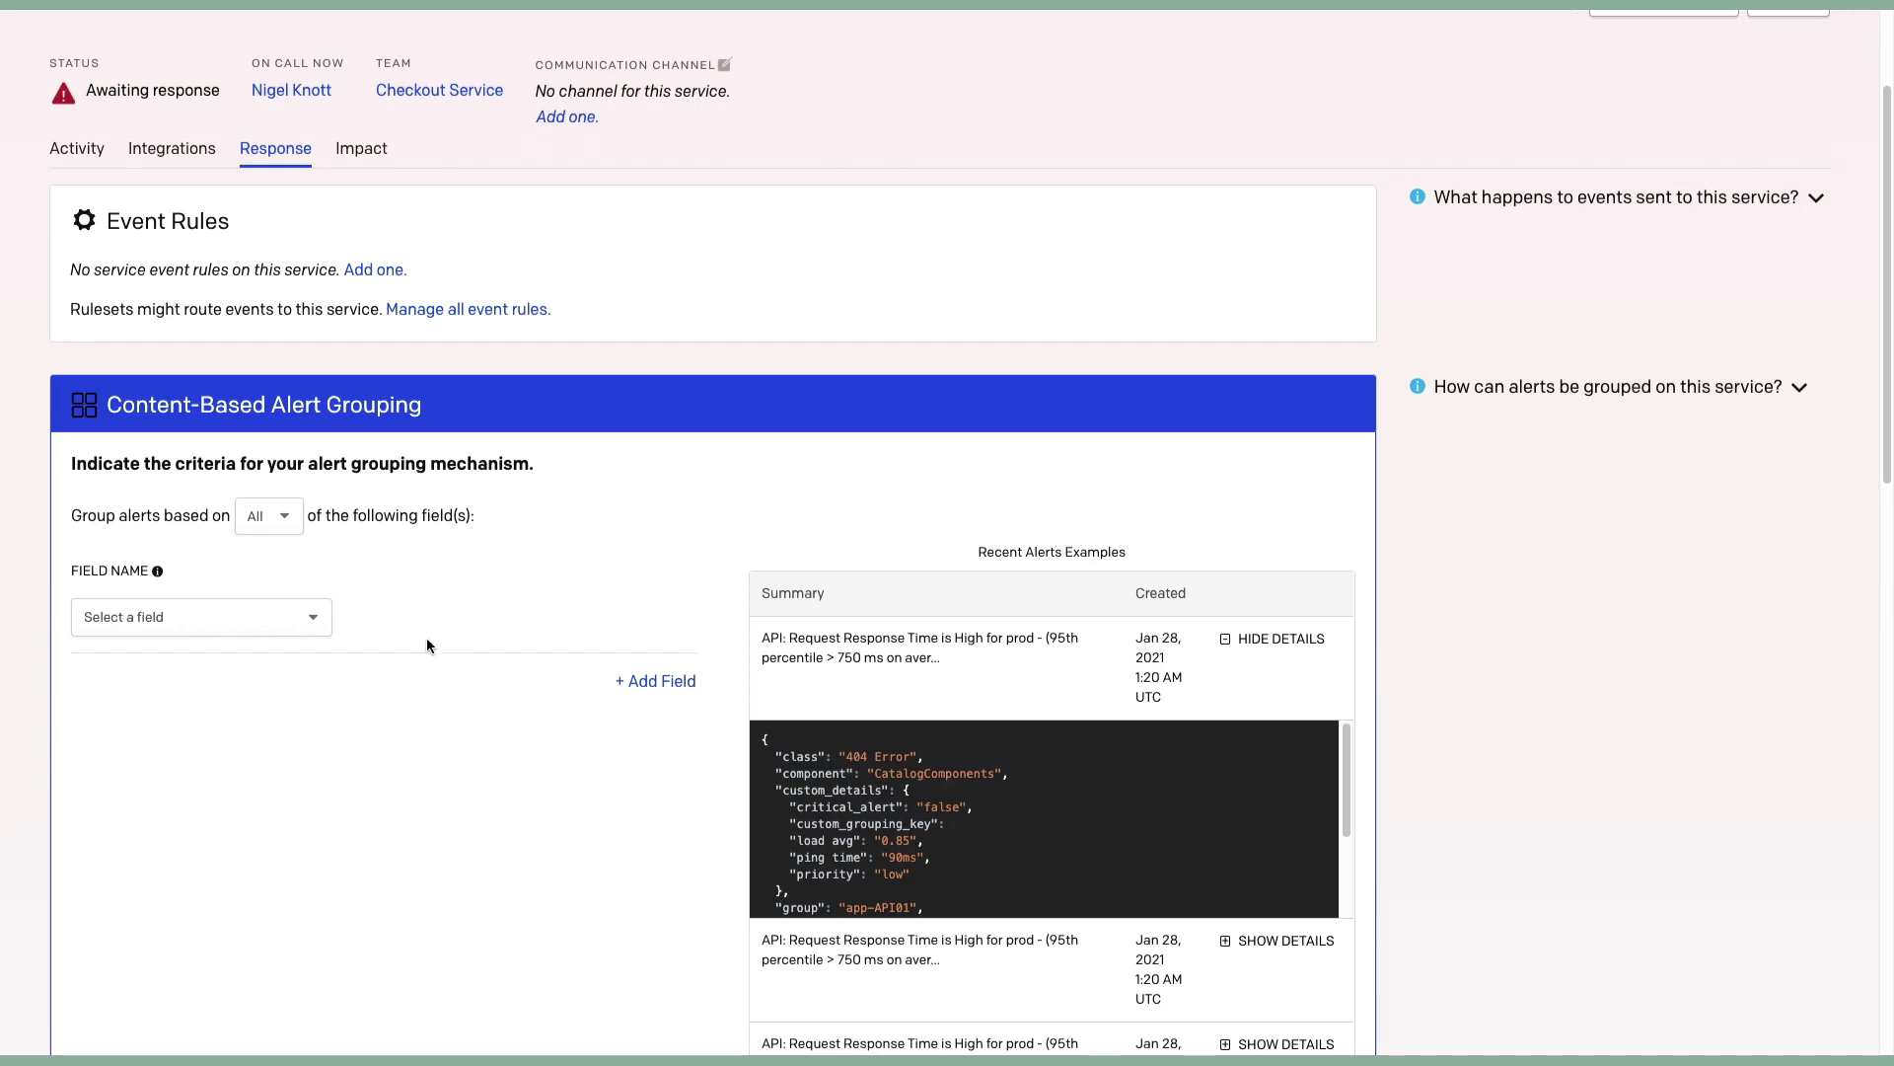
mouse_move(413, 625)
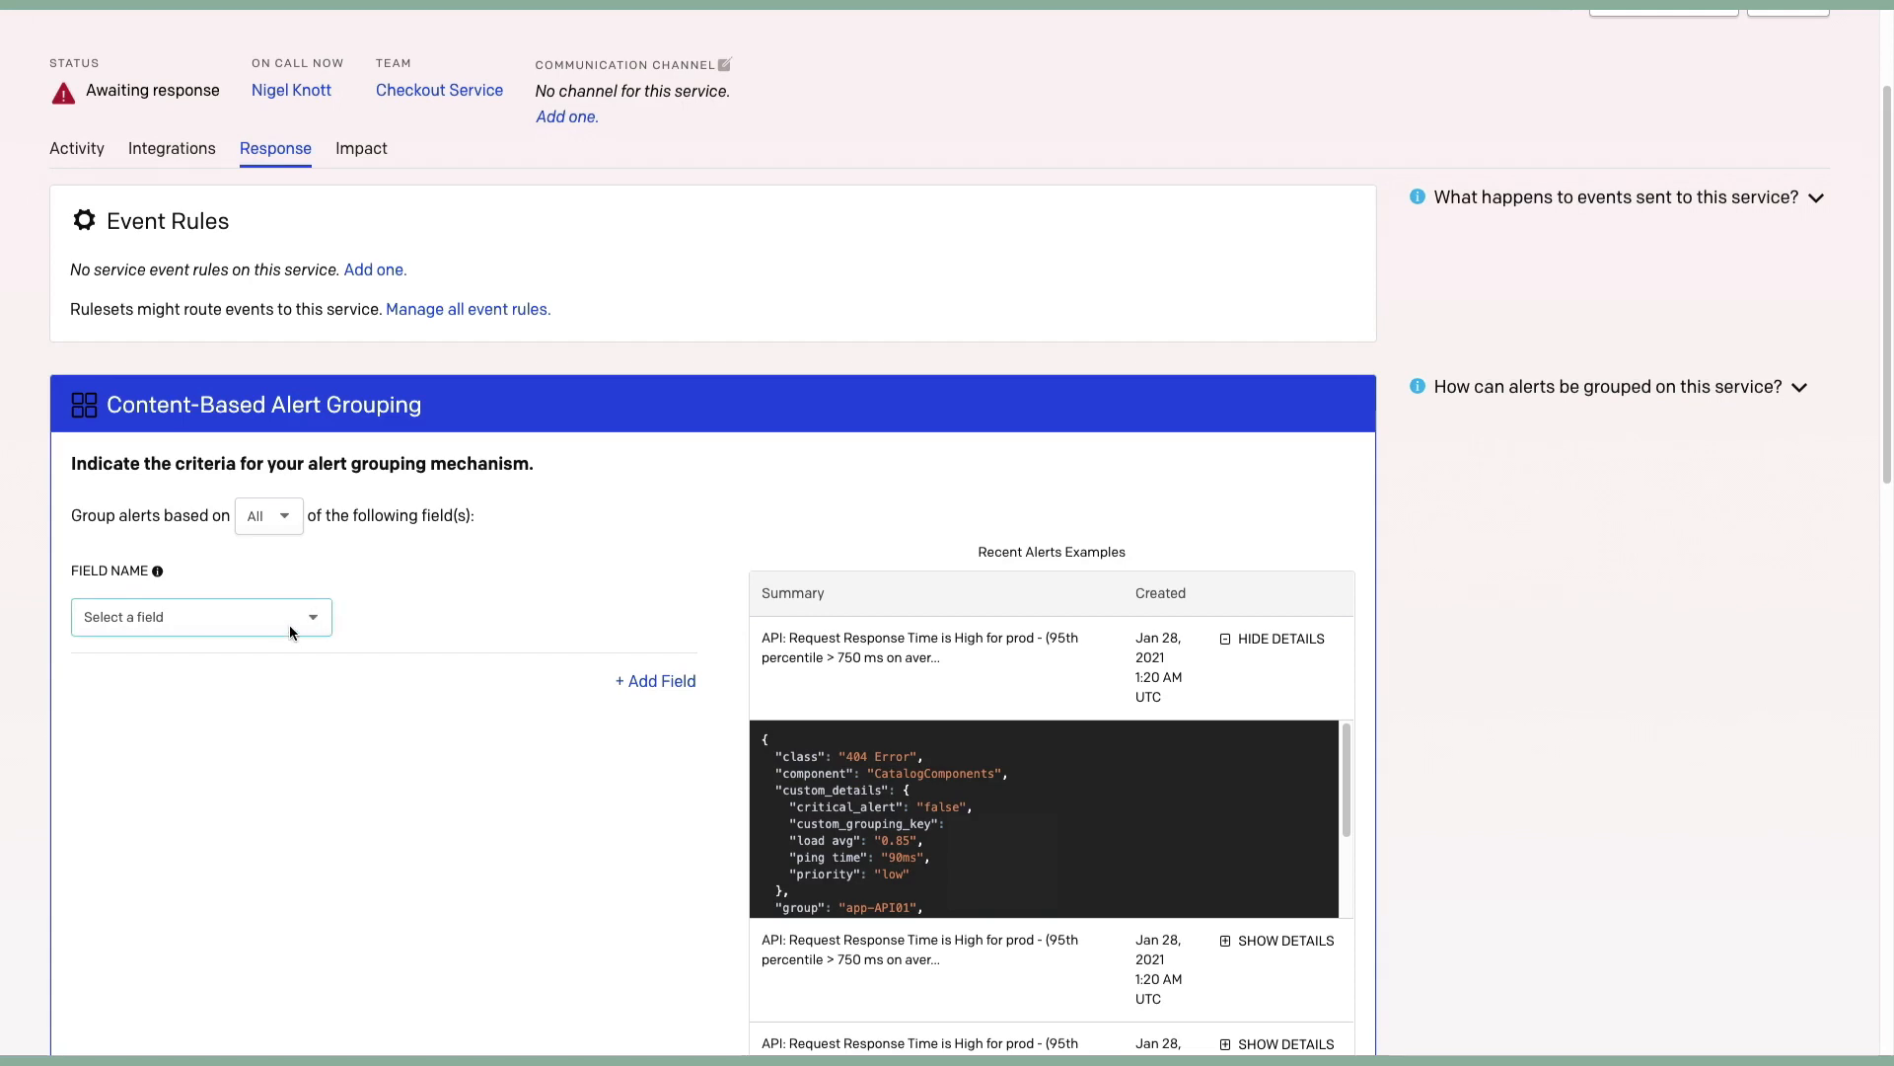
Step: Group Checkout API alerts on the Source field and save the content-based grouping
left_click(200, 615)
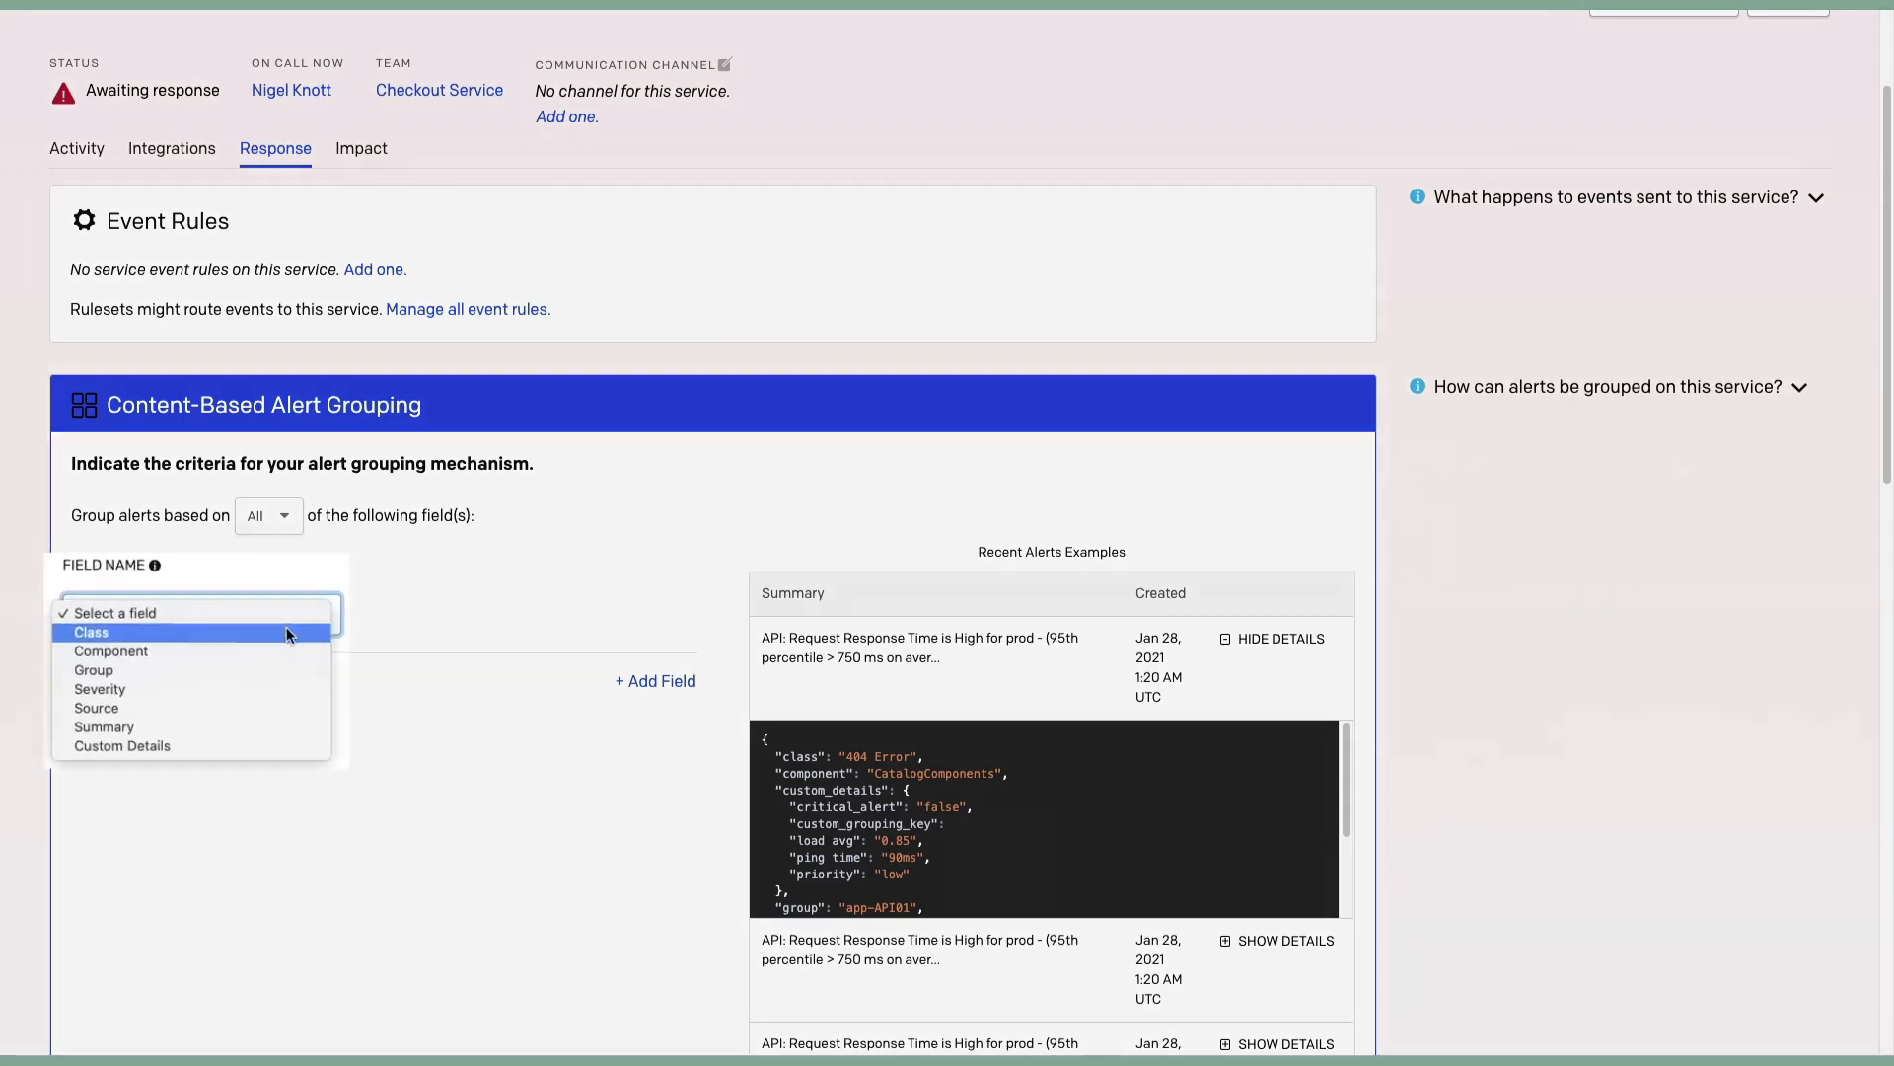
mouse_move(247, 742)
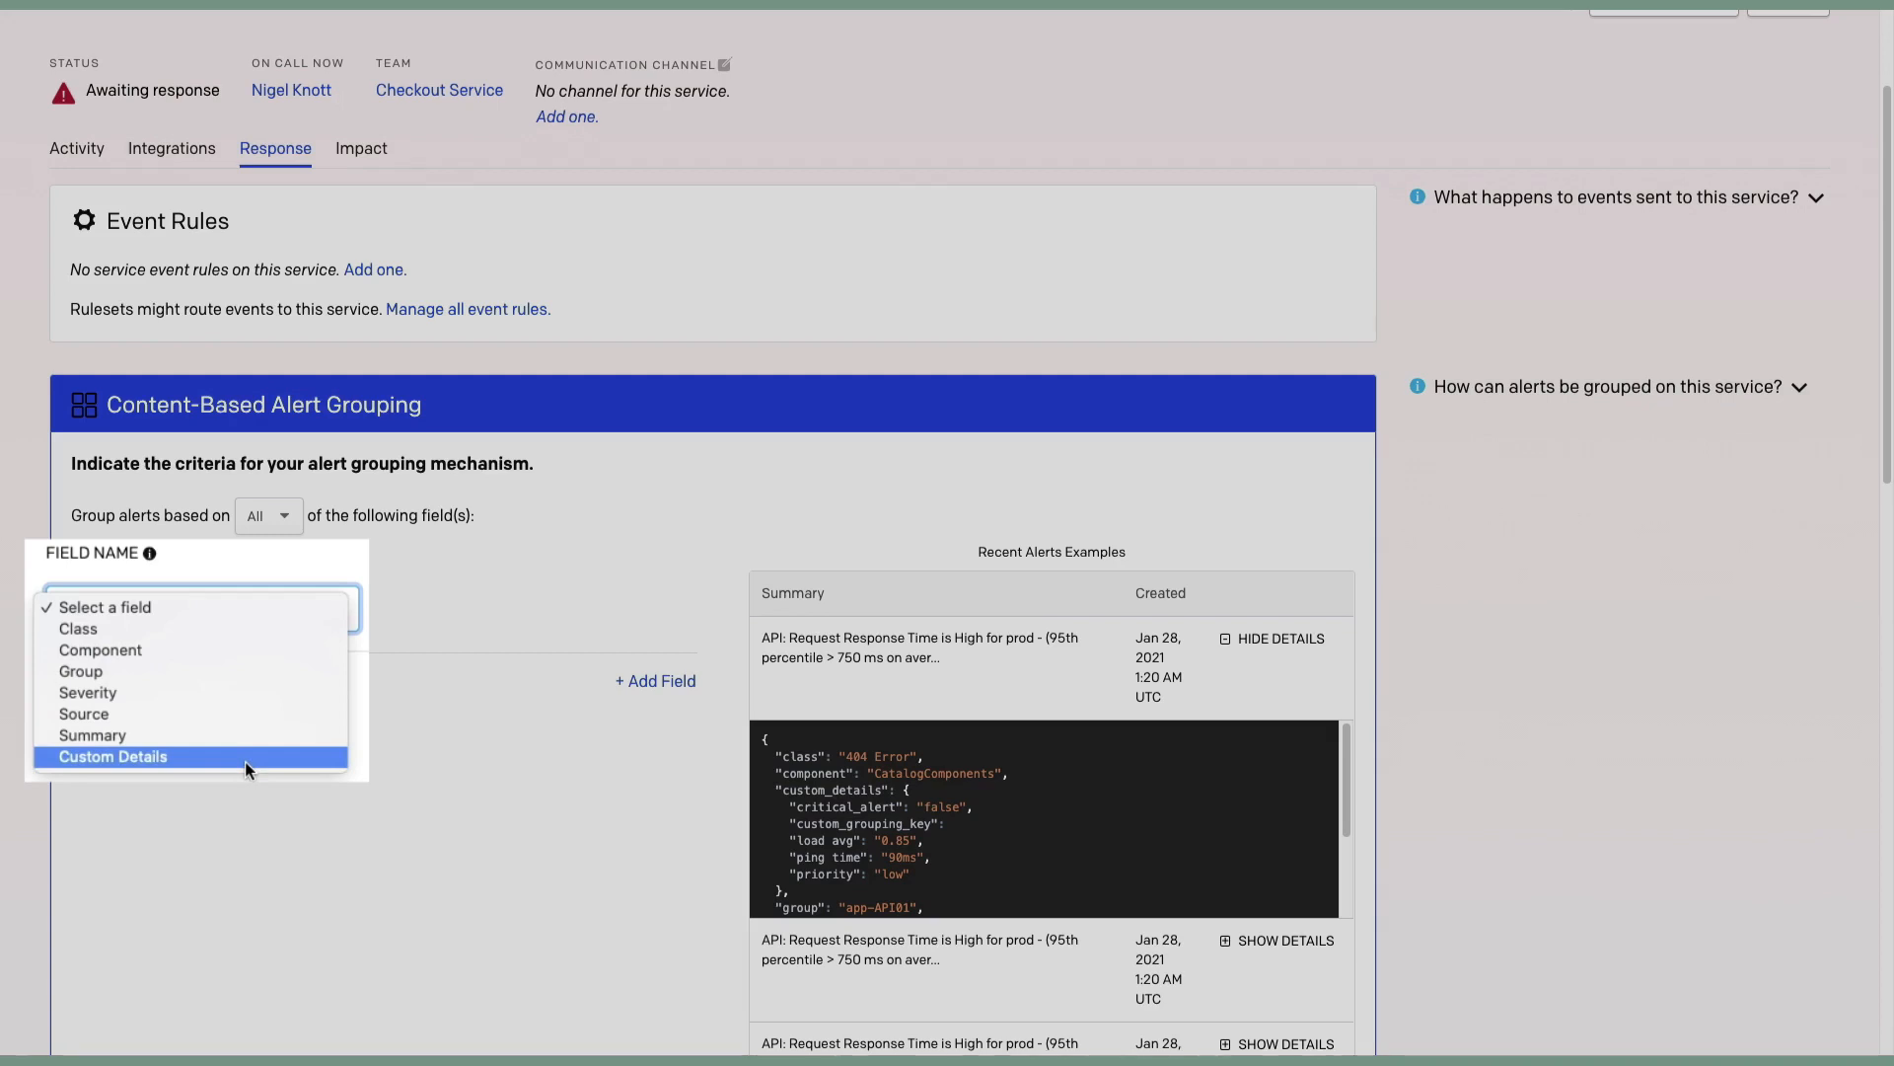
mouse_move(242, 715)
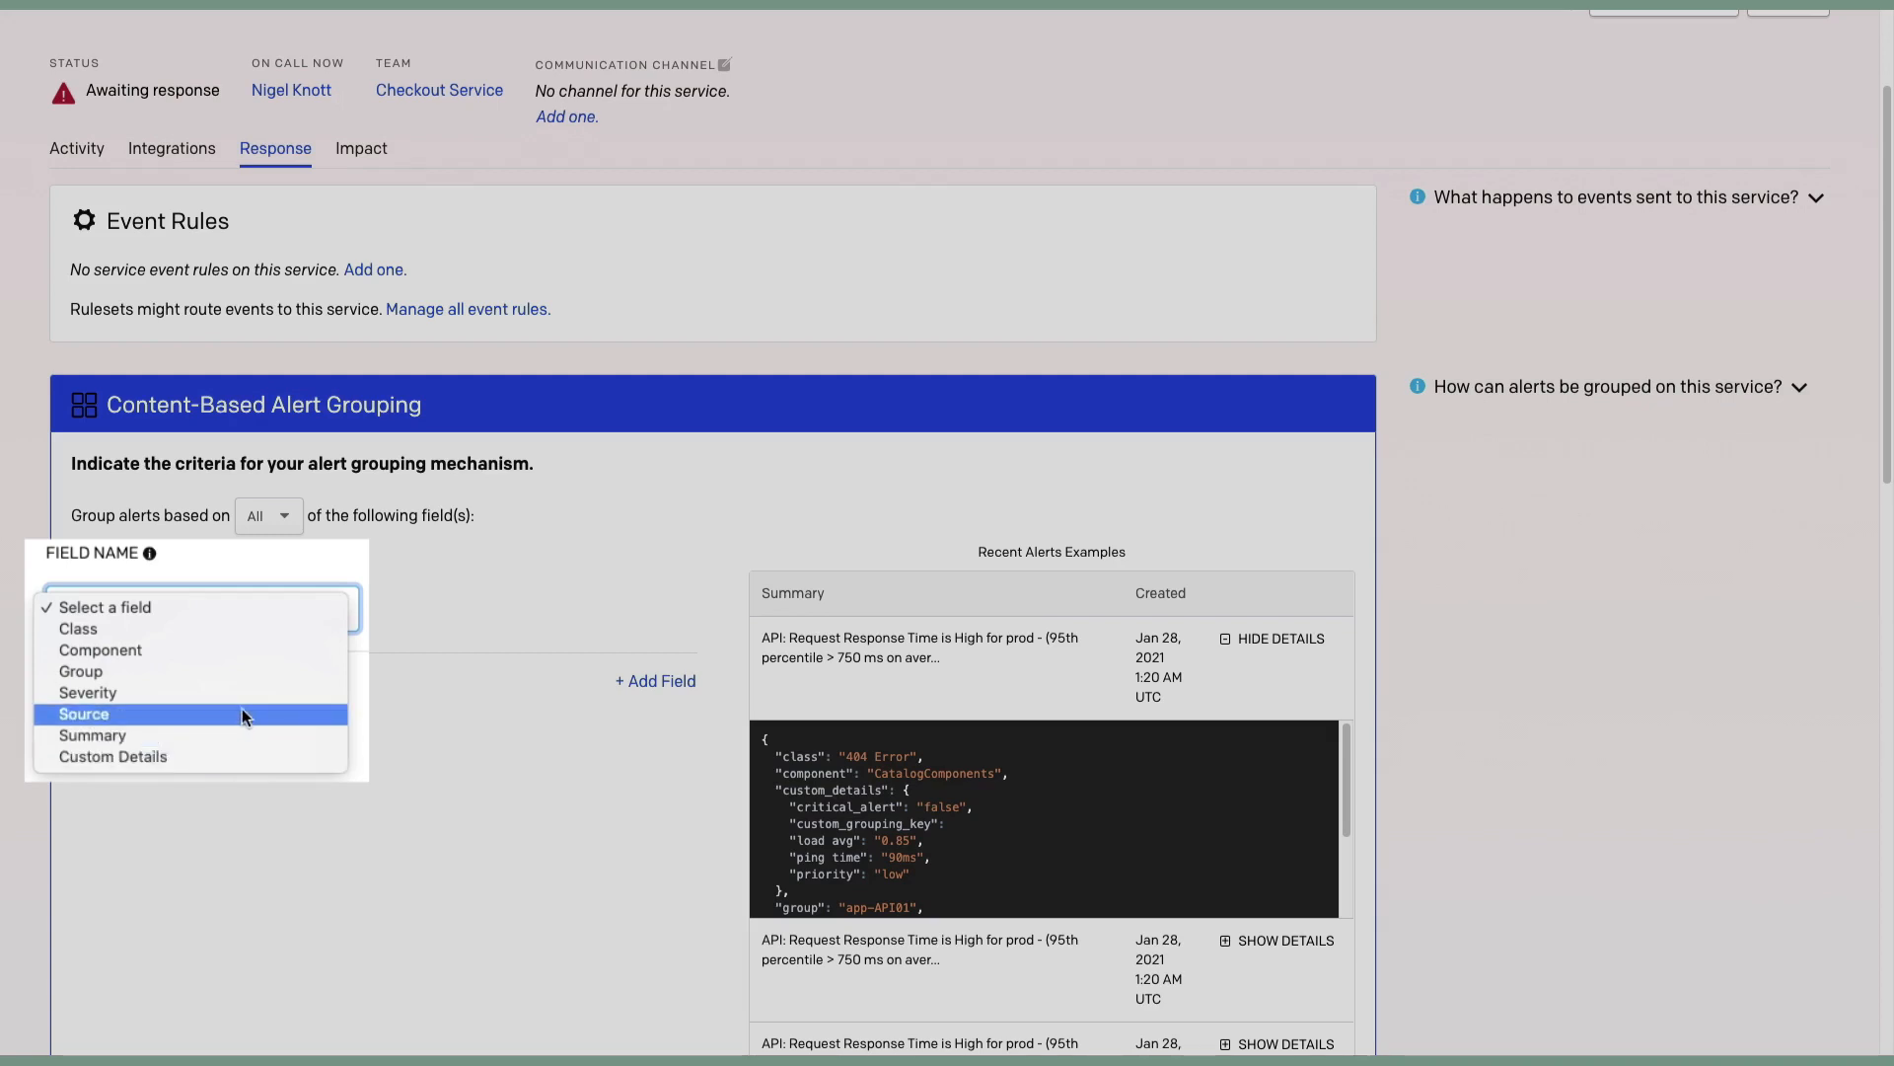
mouse_move(242, 720)
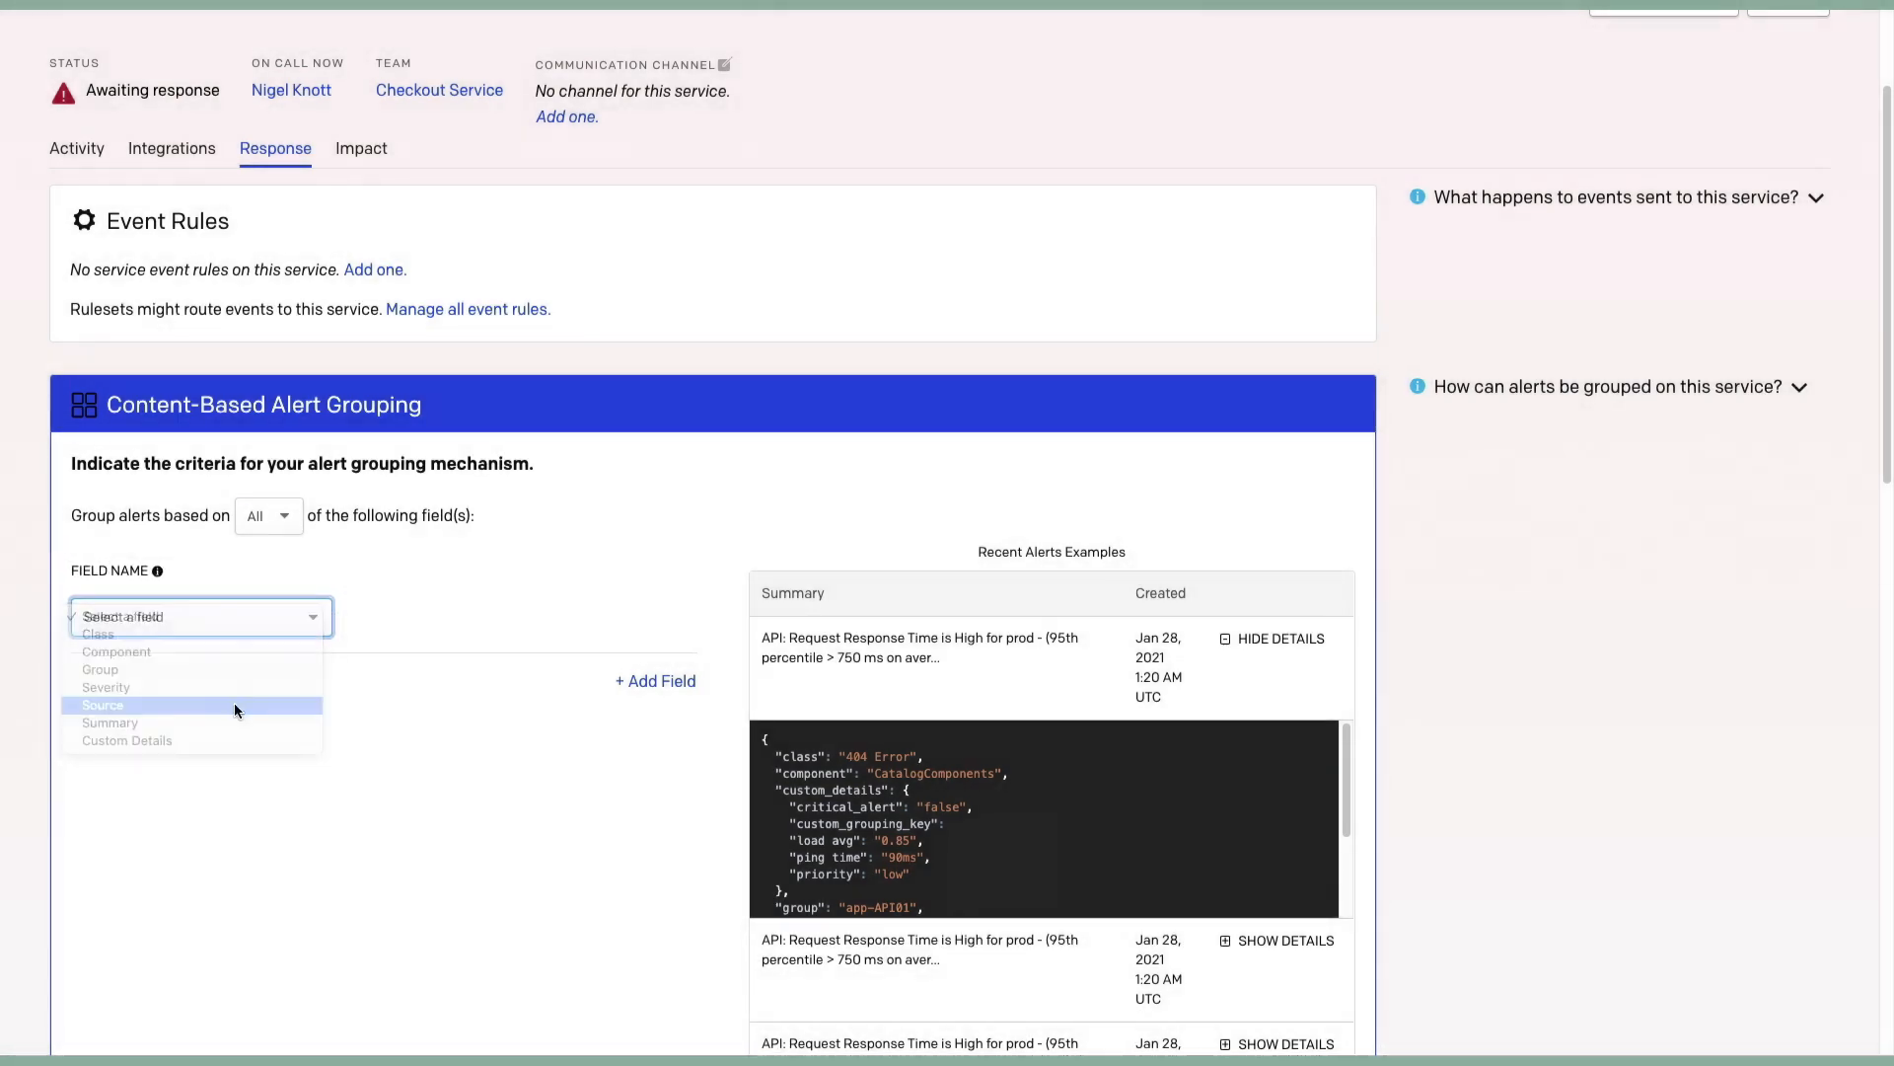
left_click(103, 704)
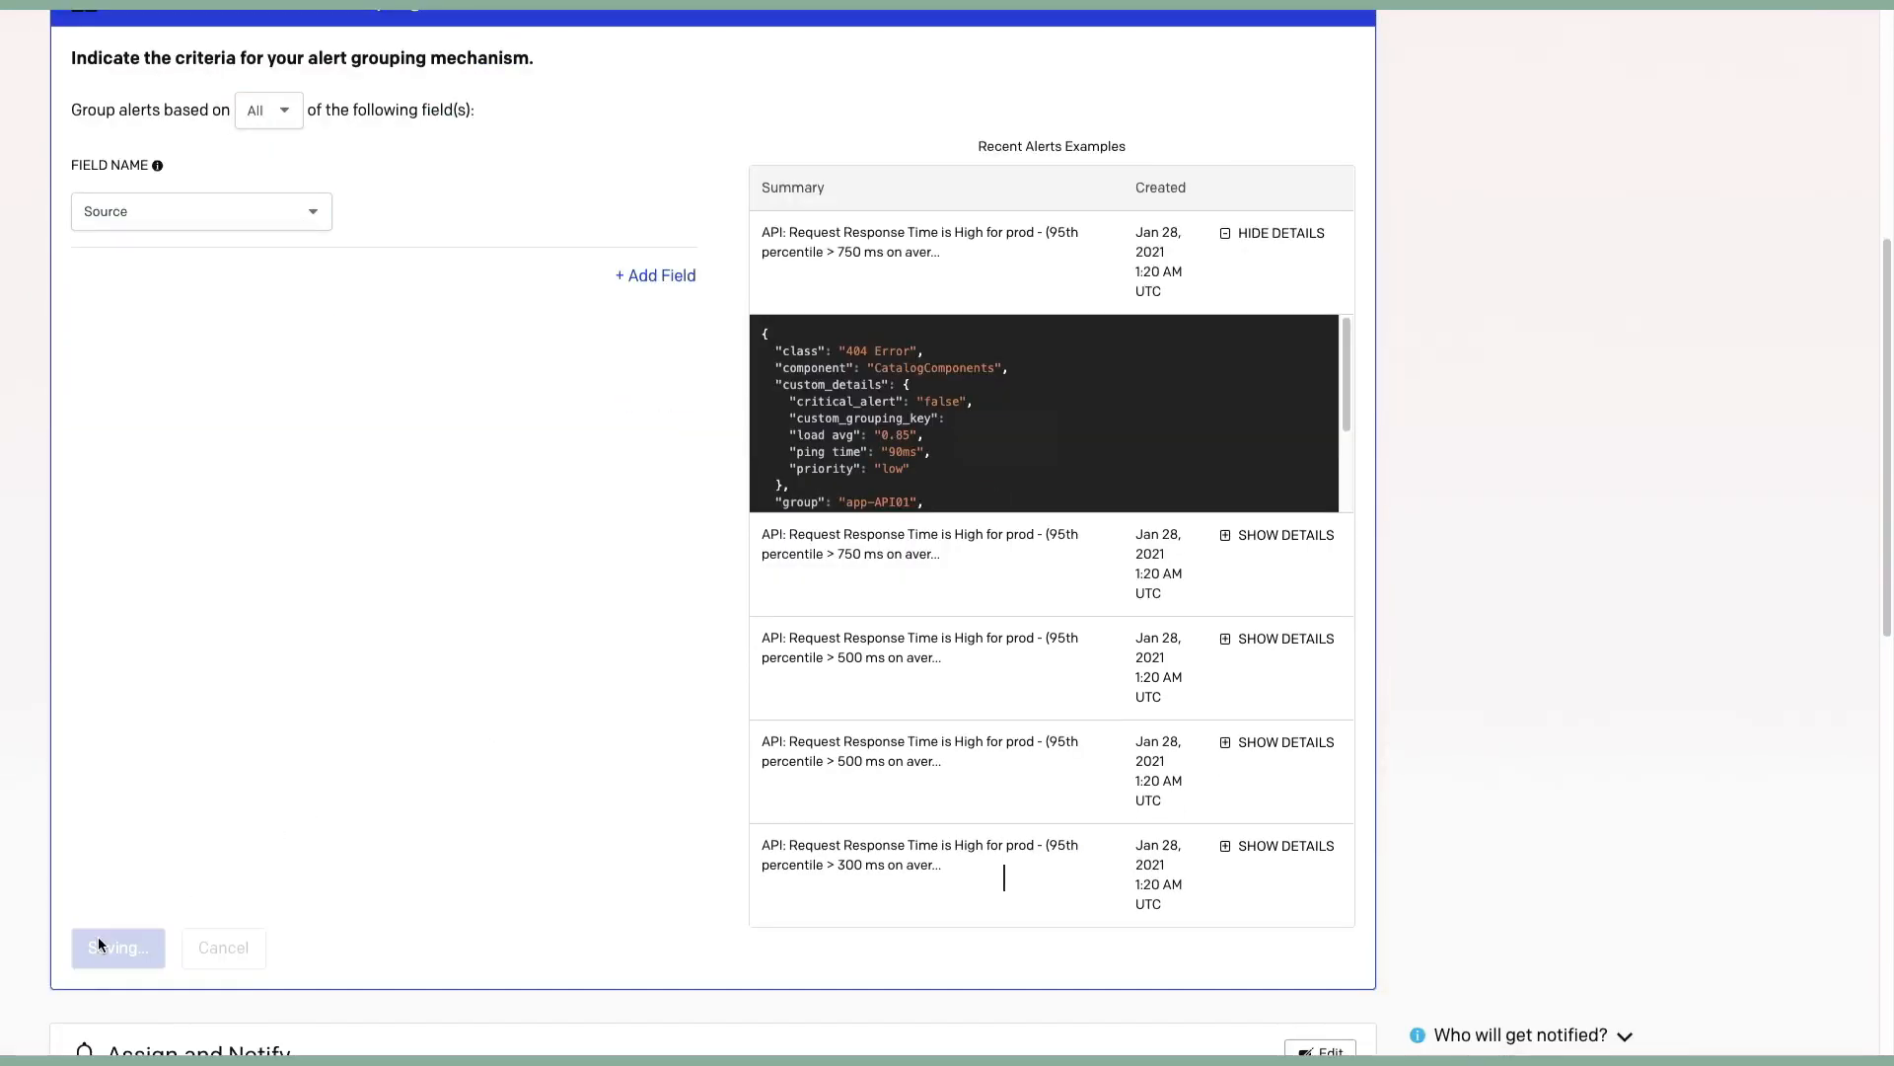
left_click(117, 948)
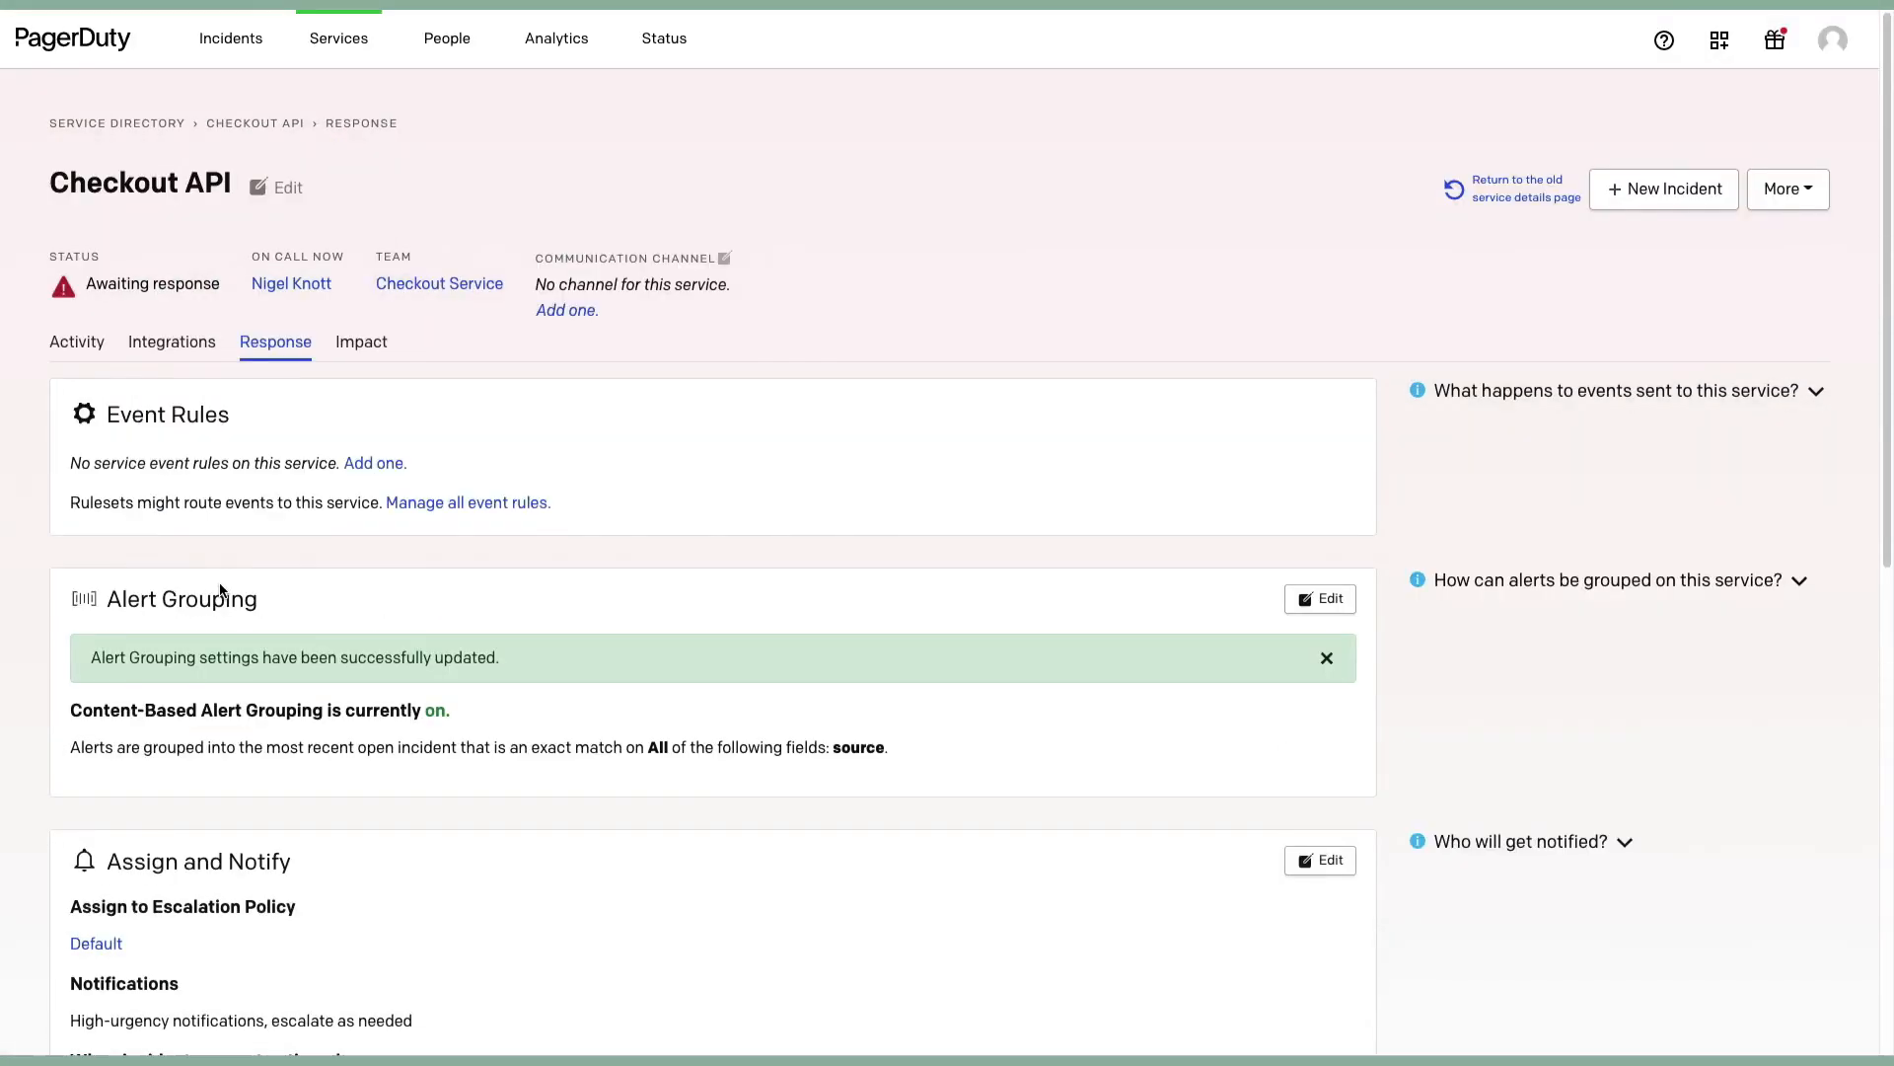
Step: Show the All Incidents list across all teams
left_click(231, 38)
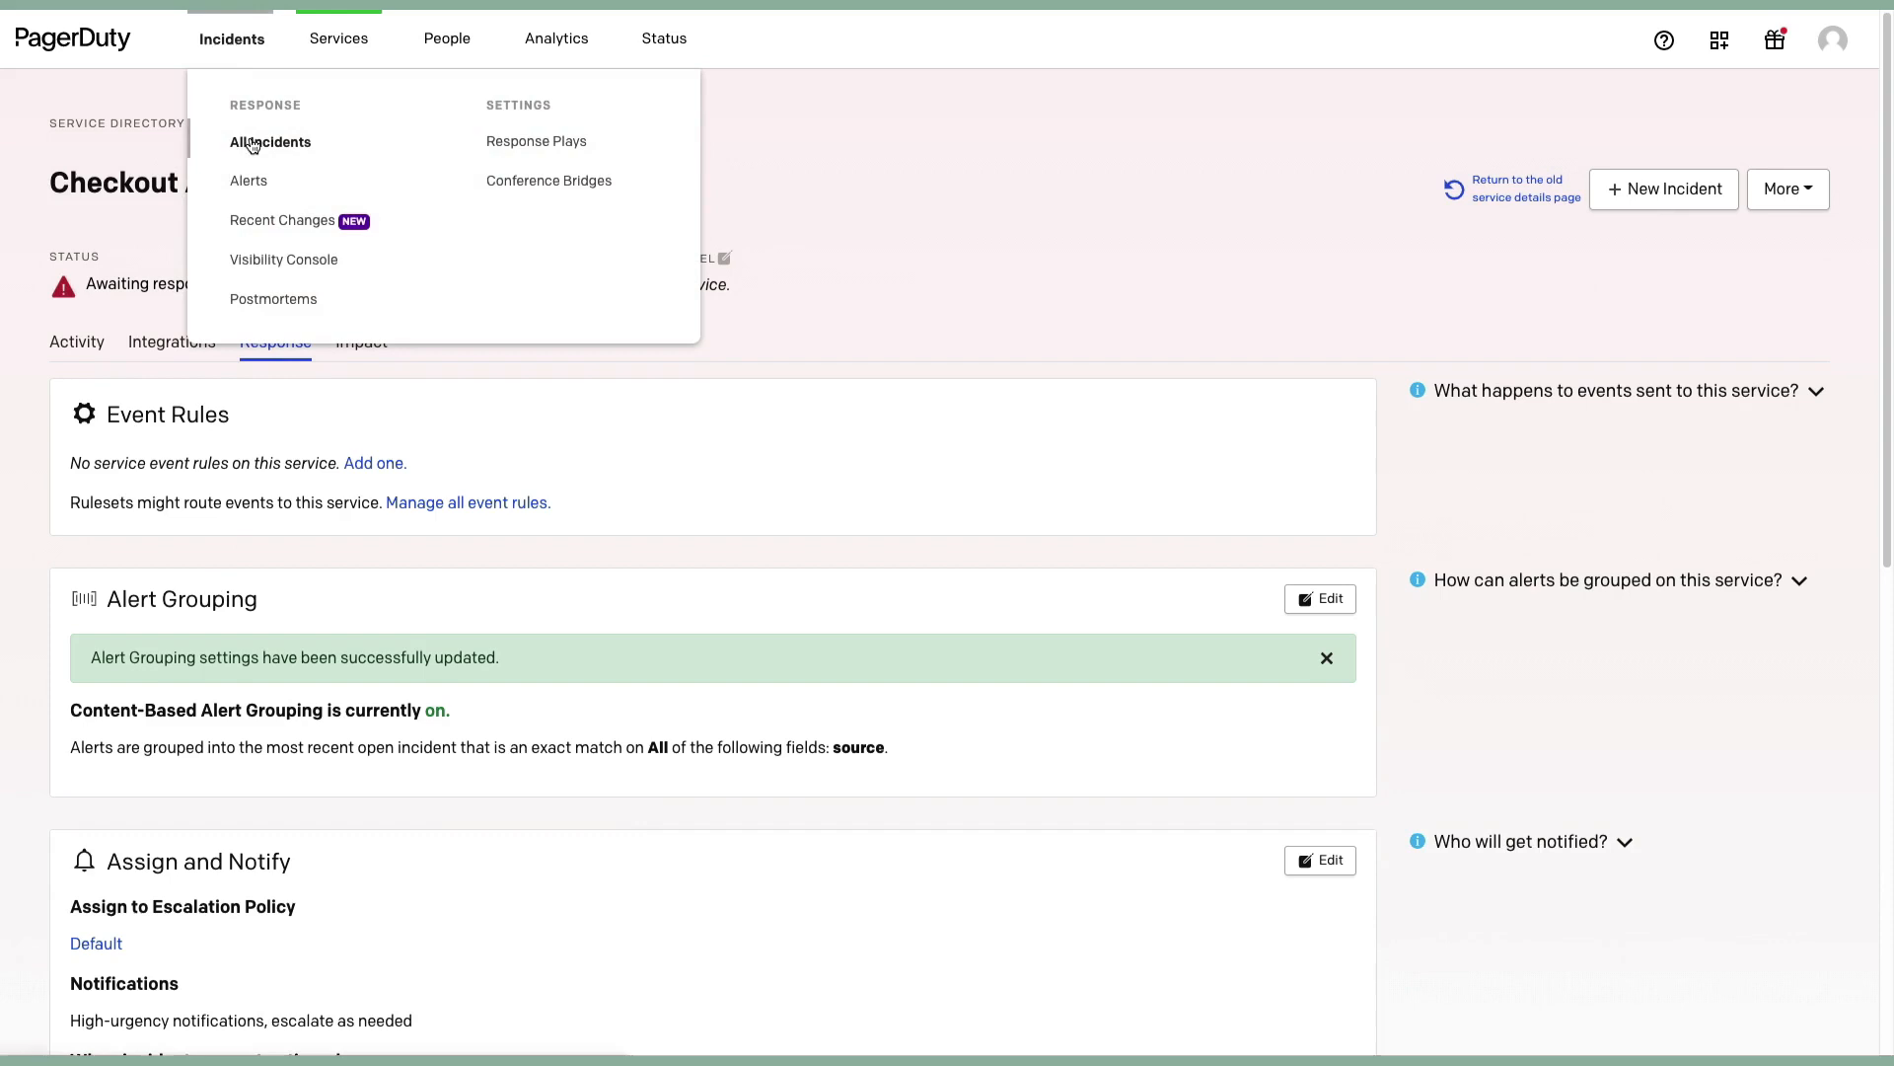
left_click(270, 142)
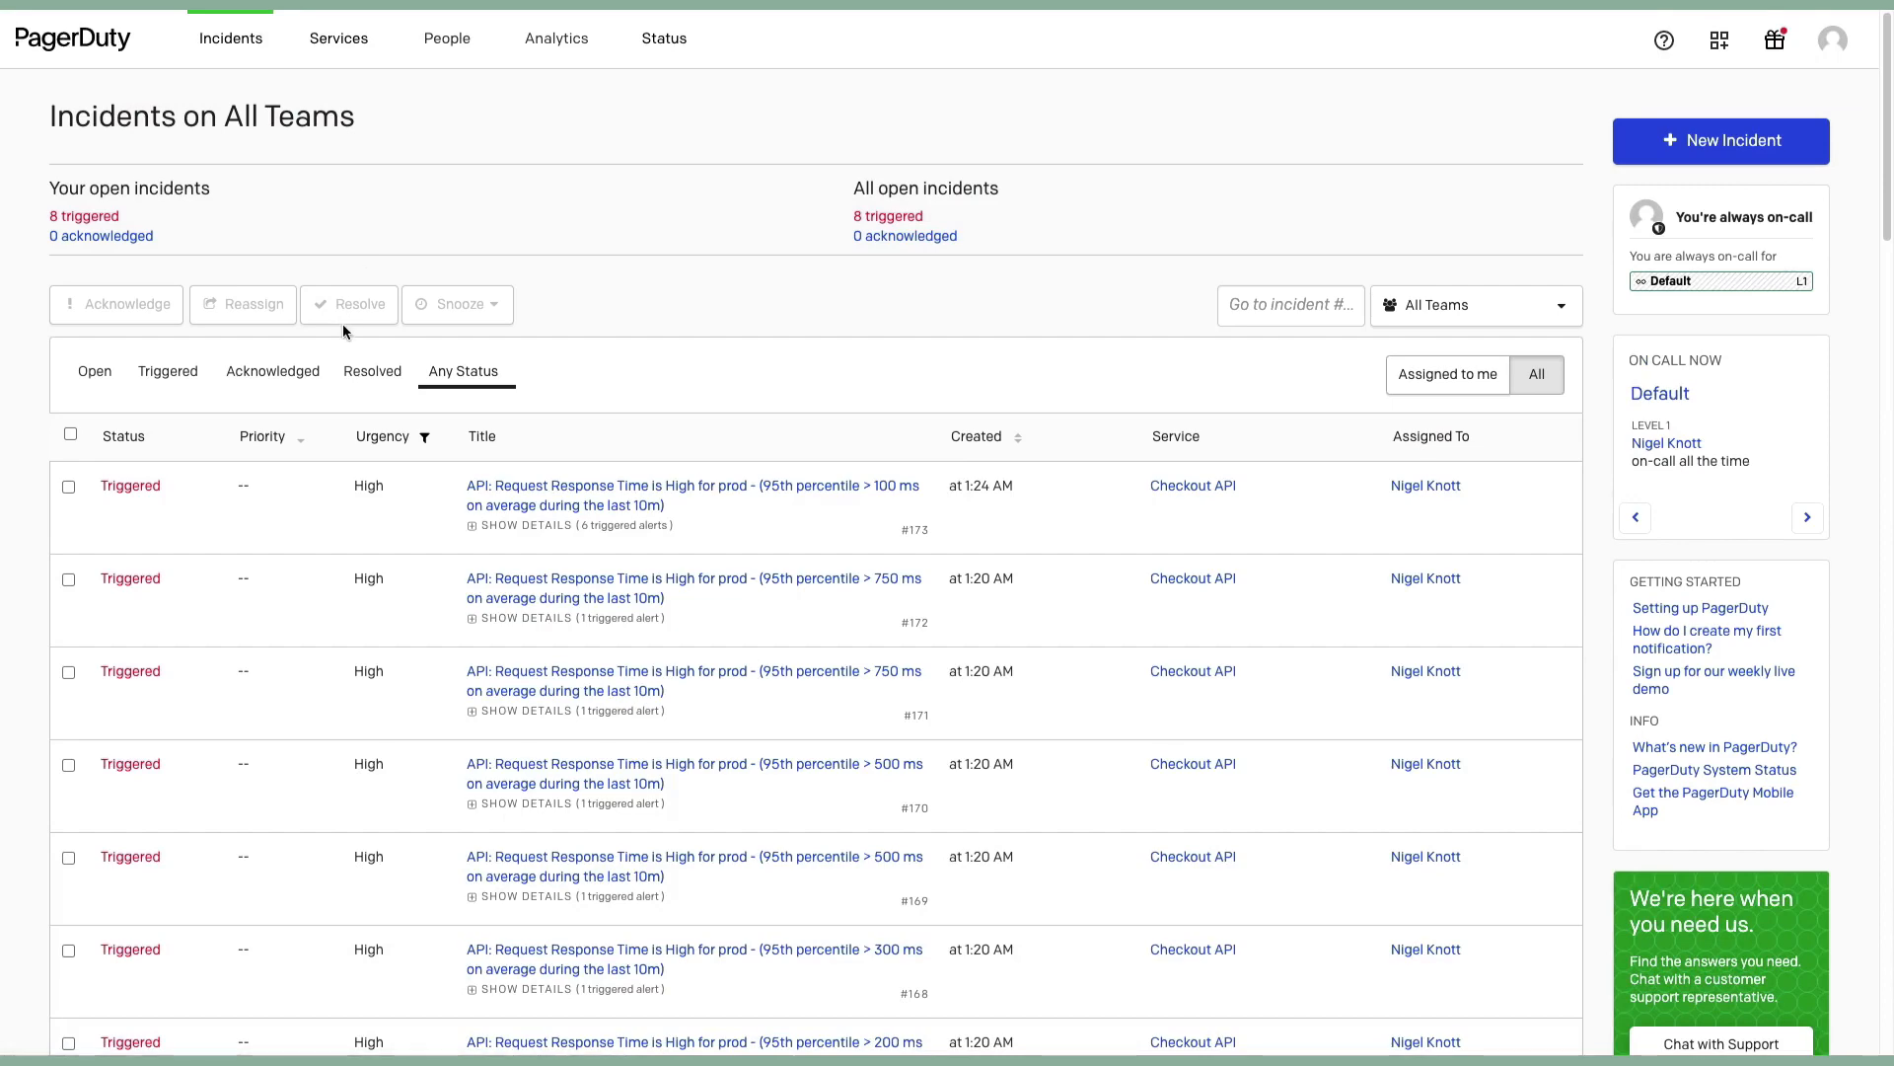
mouse_move(626, 527)
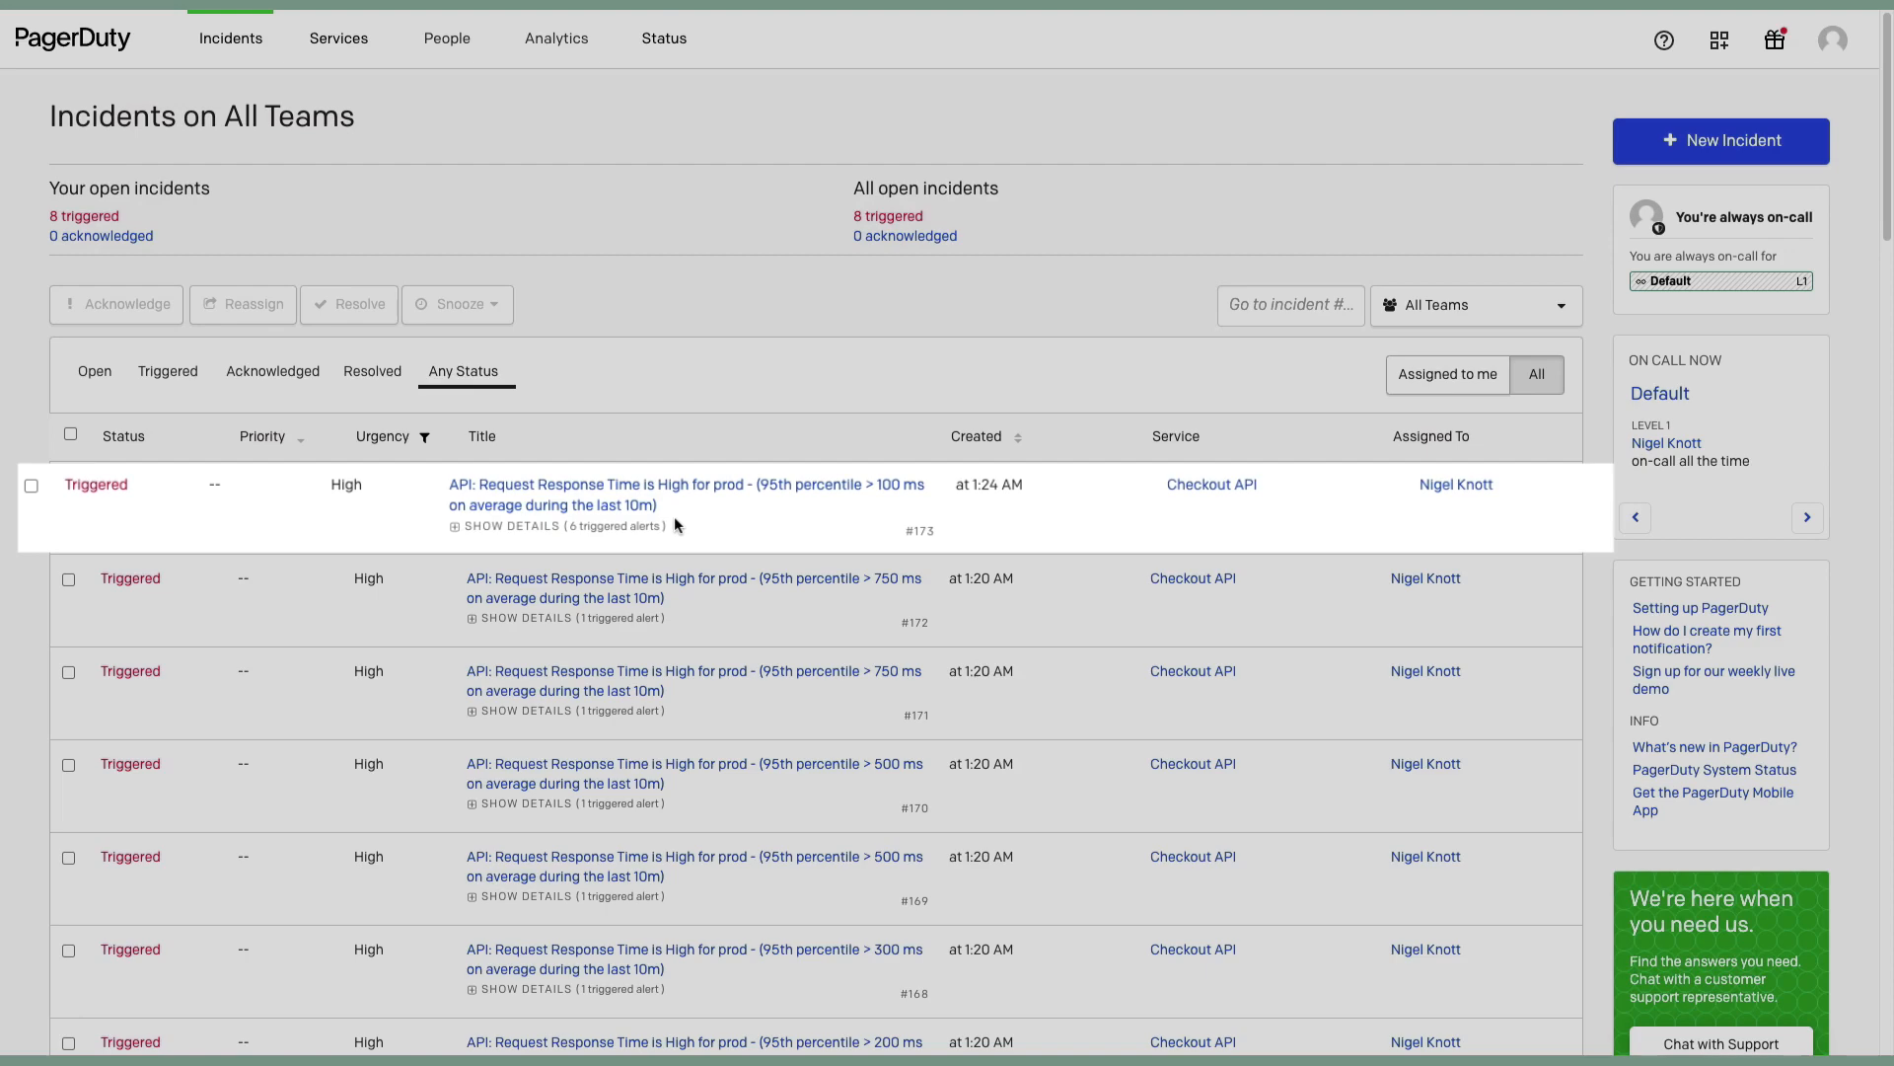
mouse_move(612, 509)
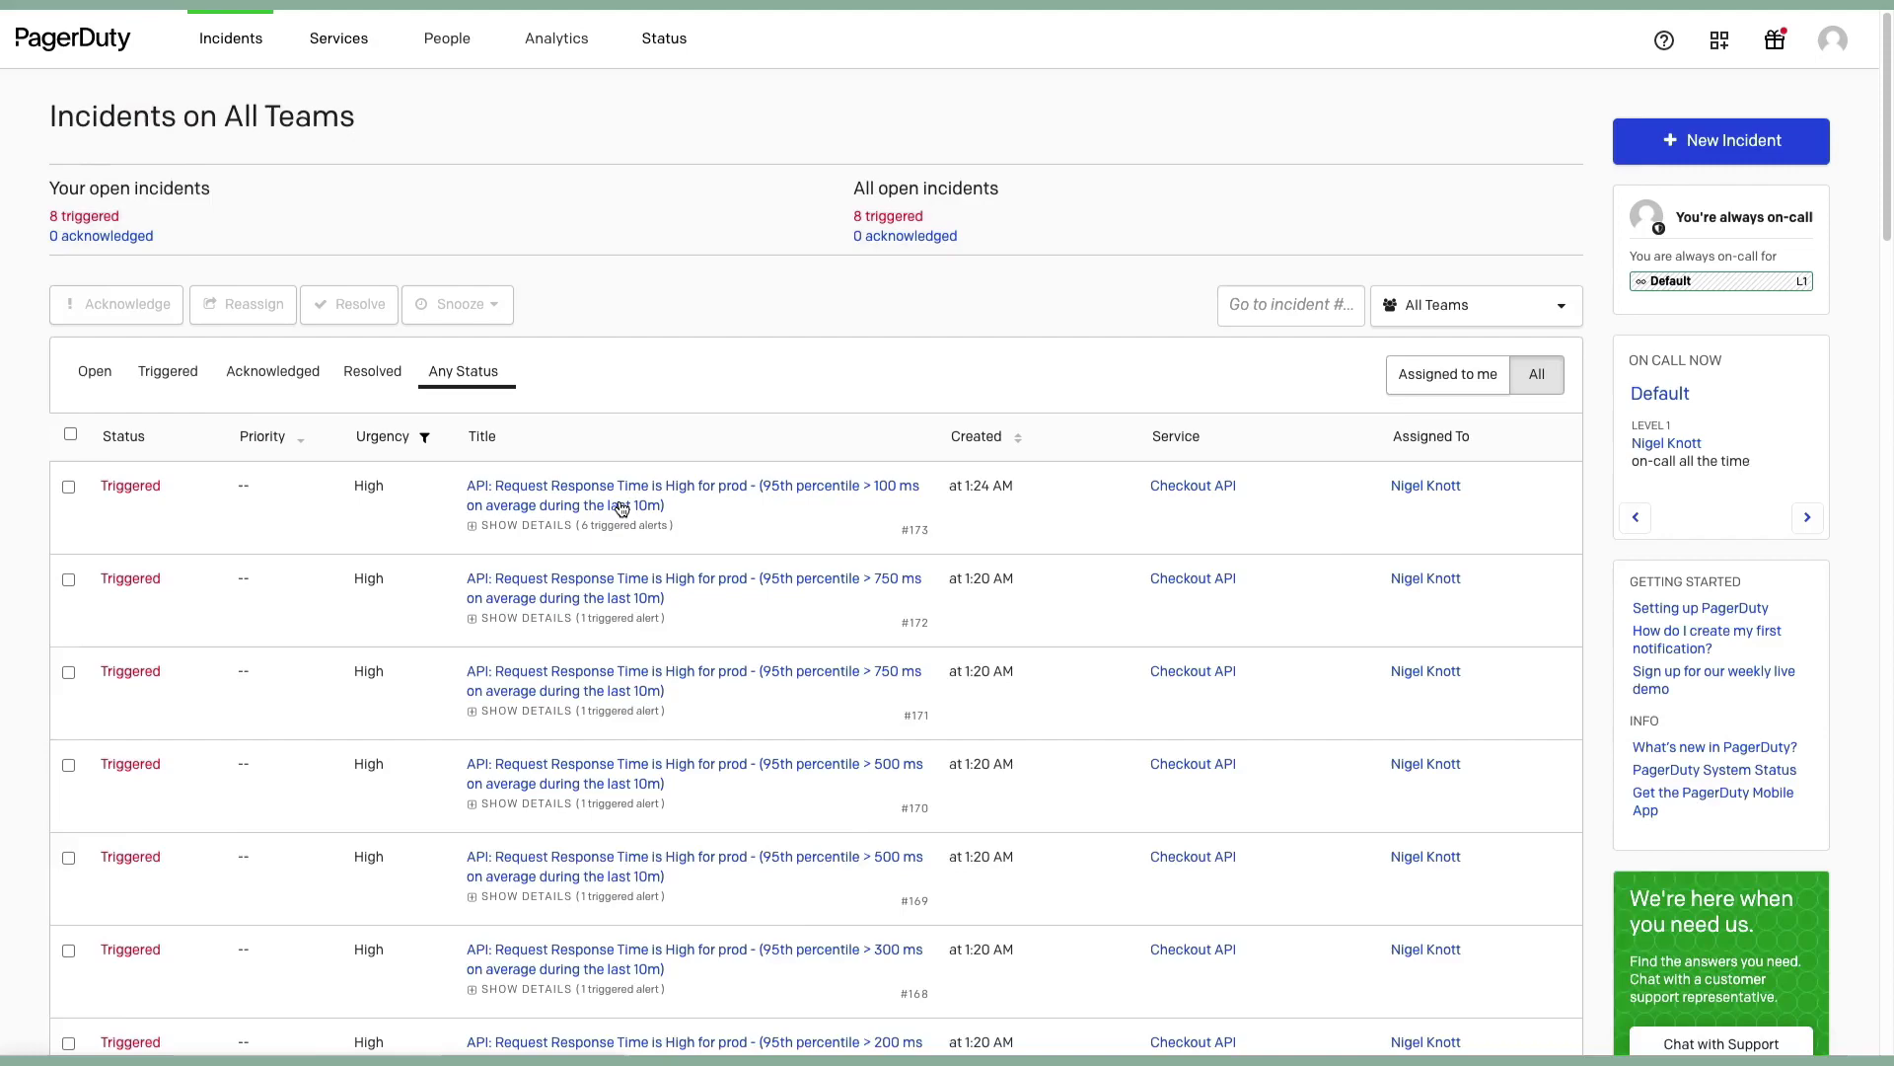
Step: View the top Checkout API incident (#173) and its six grouped triggered alerts
left_click(693, 495)
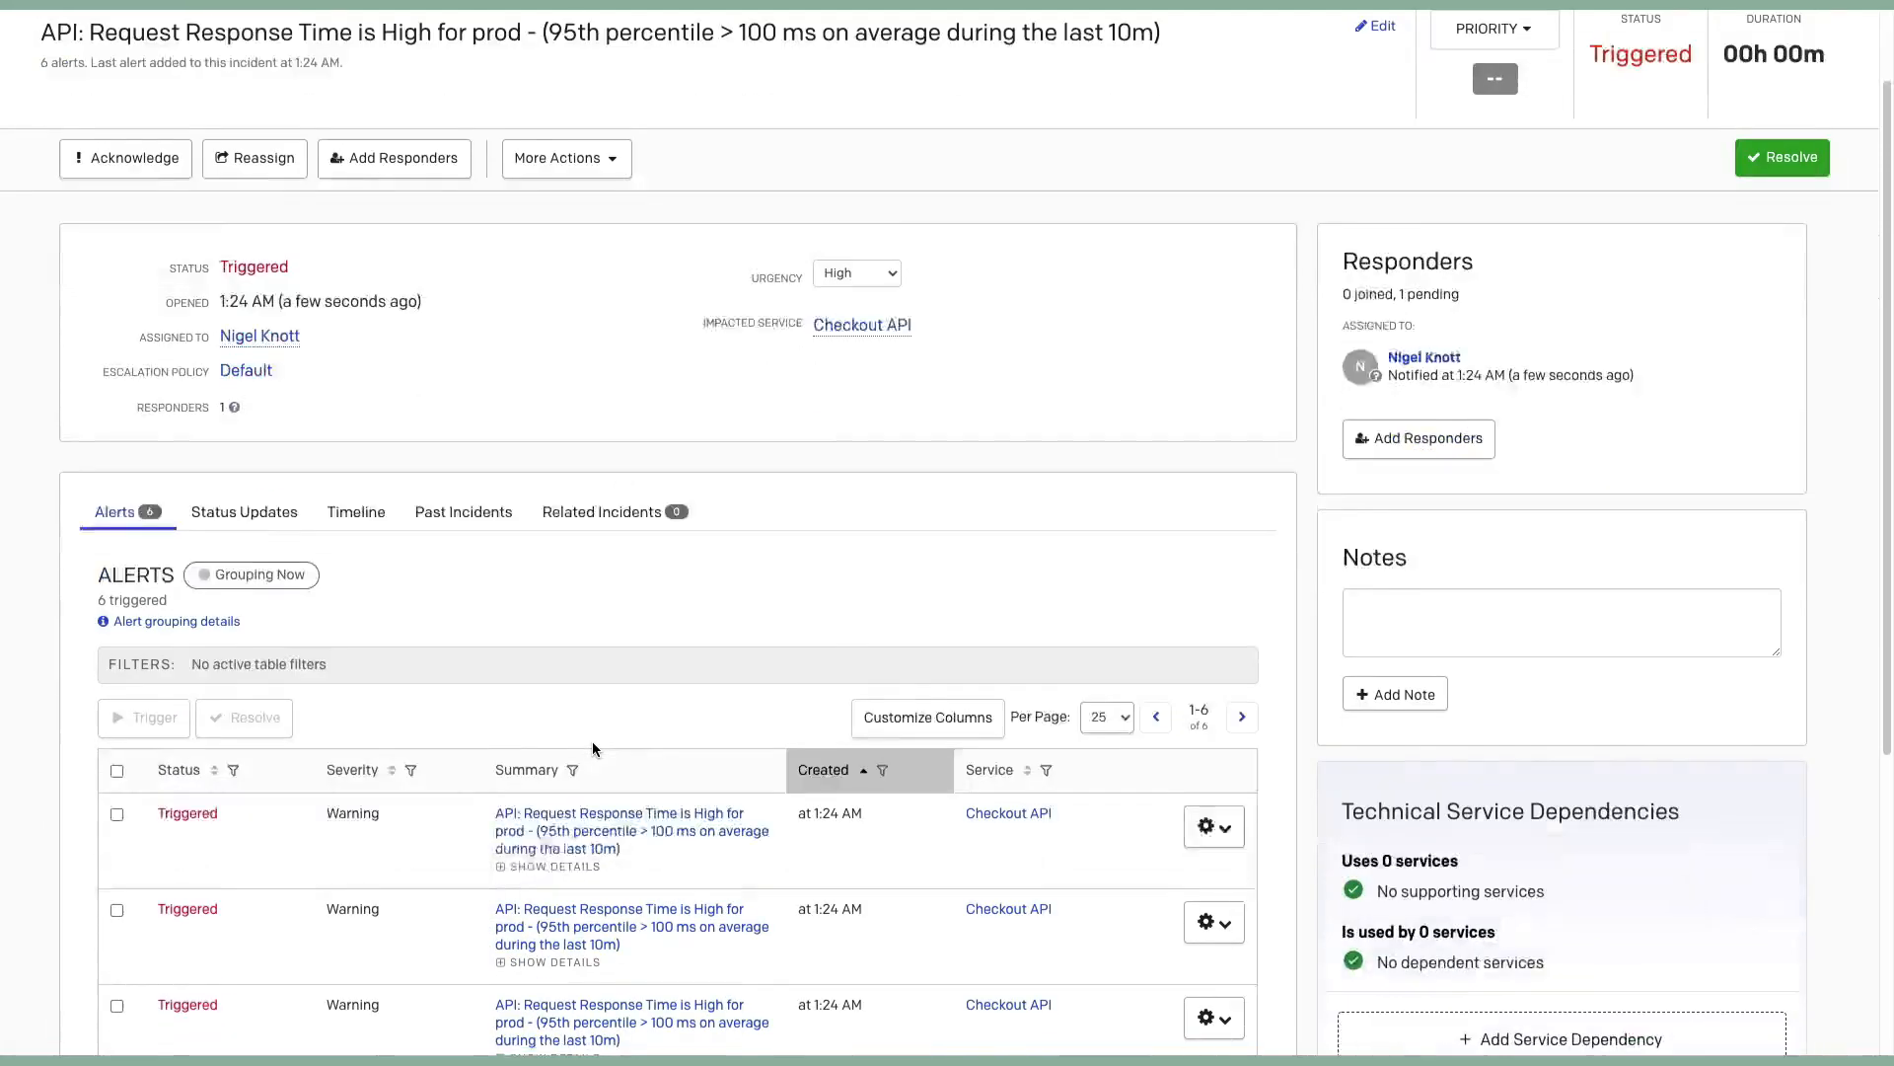
scroll("down", 3)
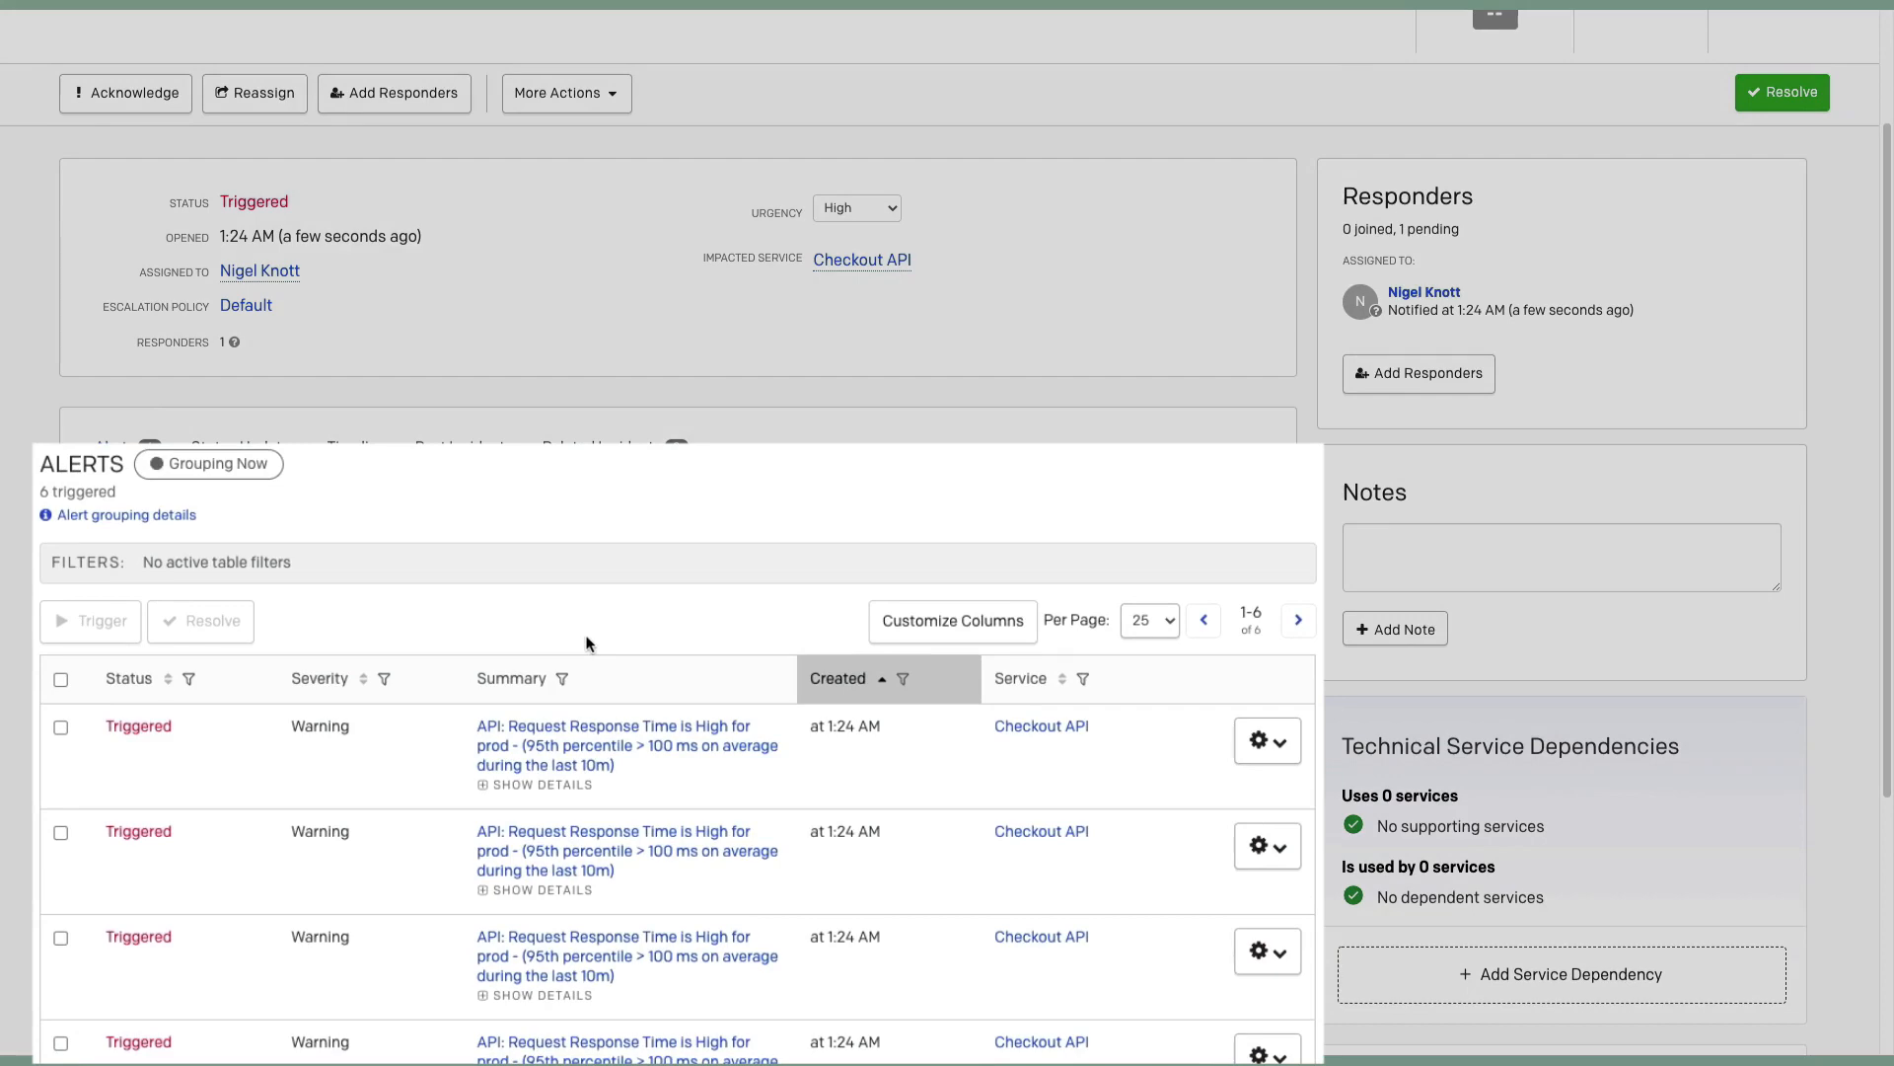
scroll("down", 3)
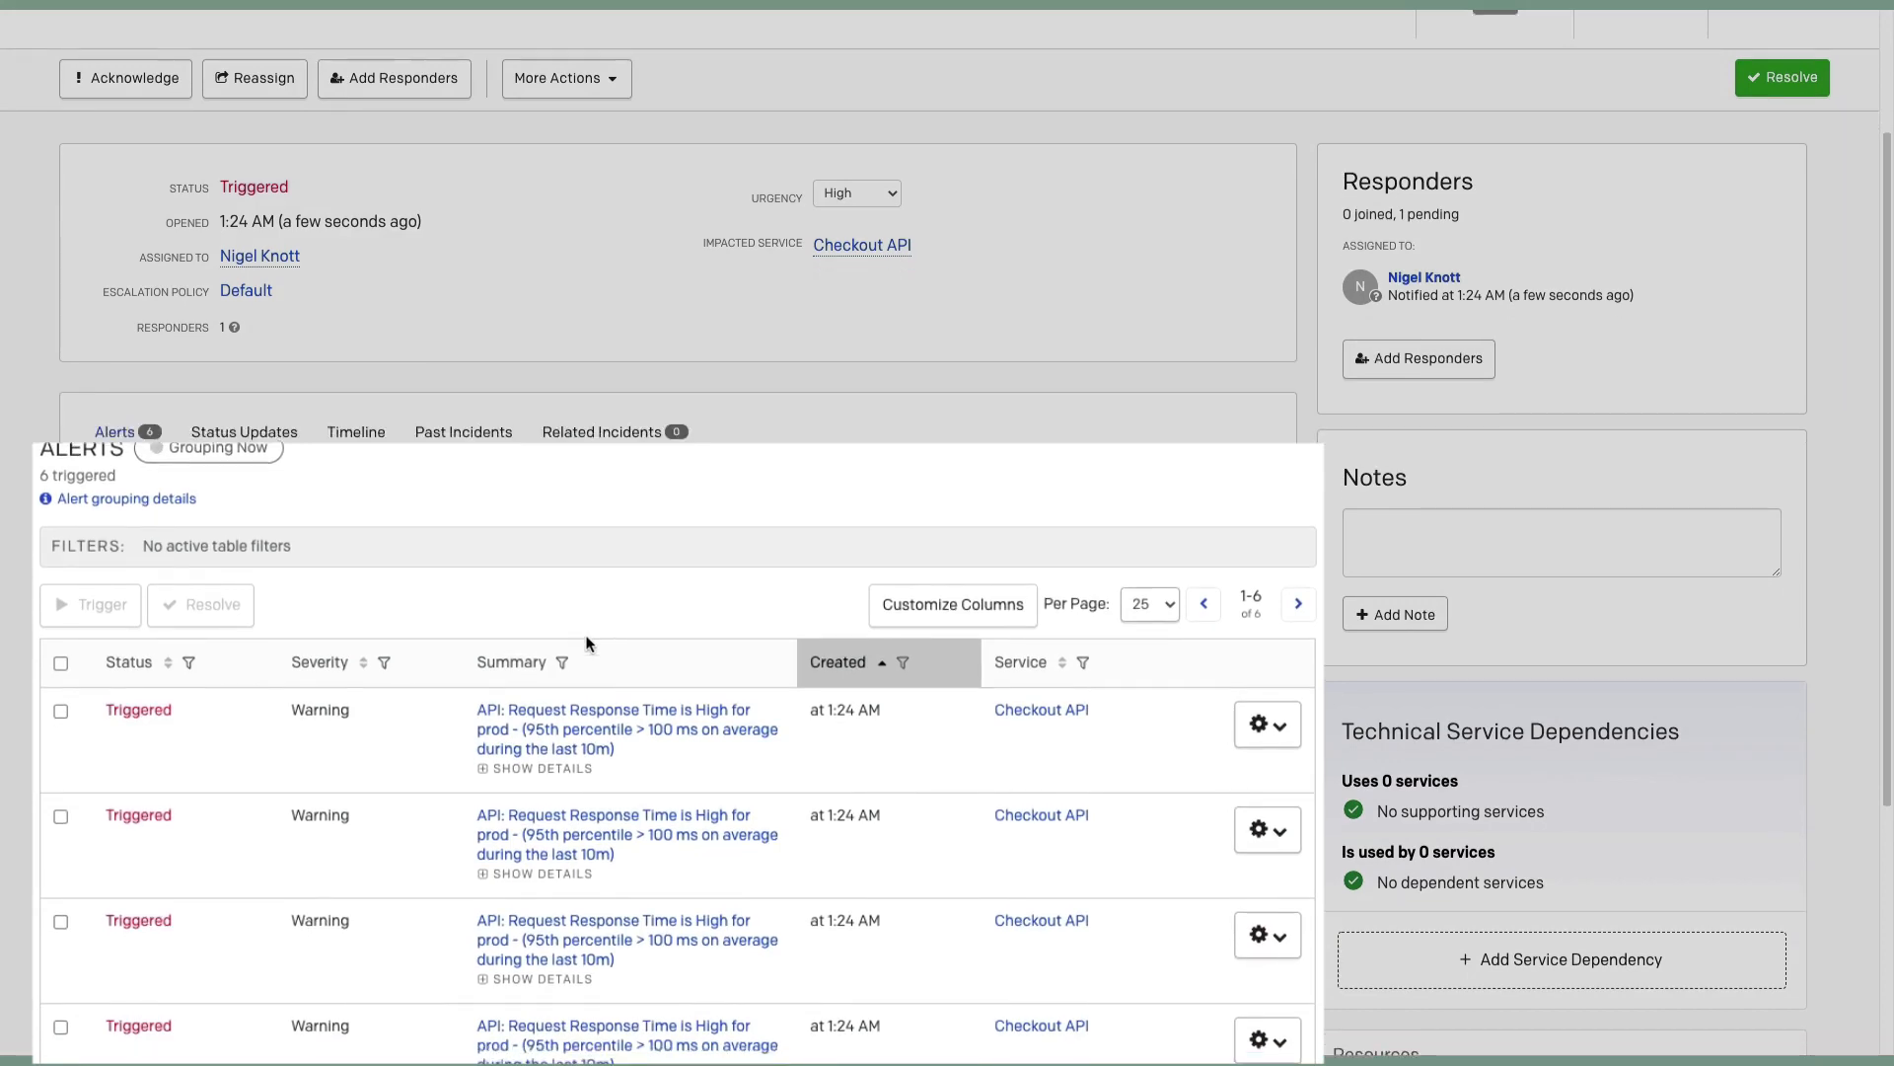